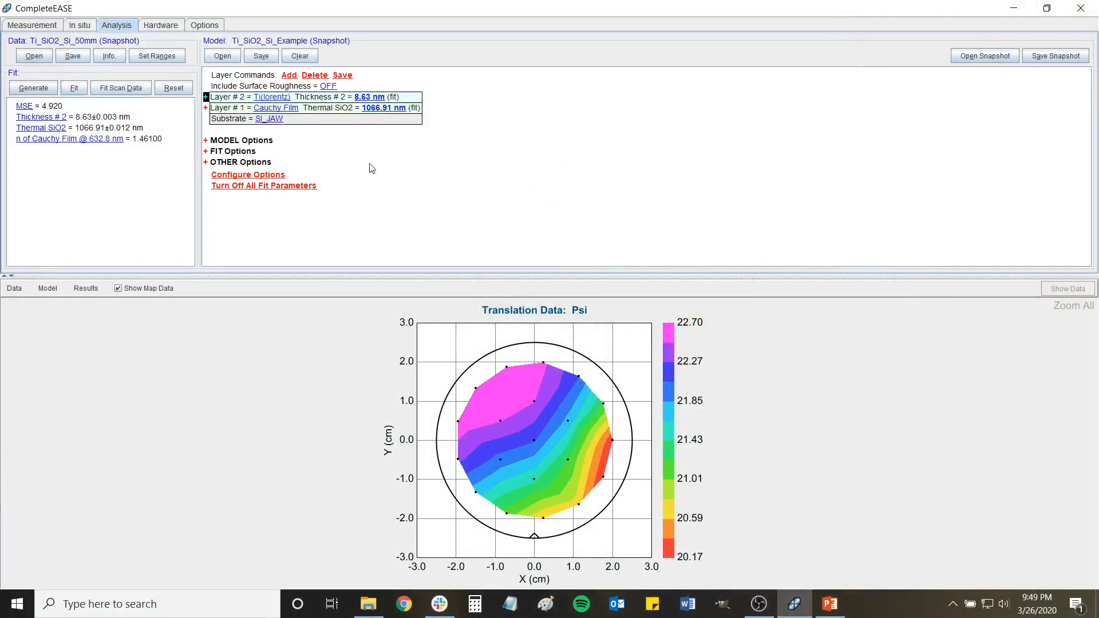
mouse_move(247, 115)
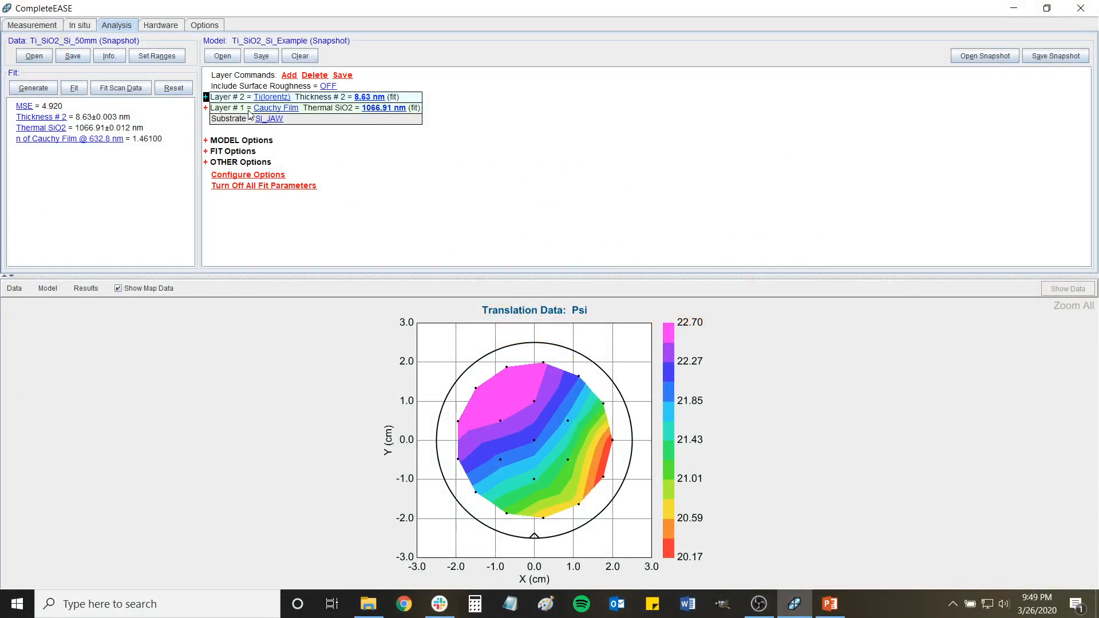
mouse_move(301, 143)
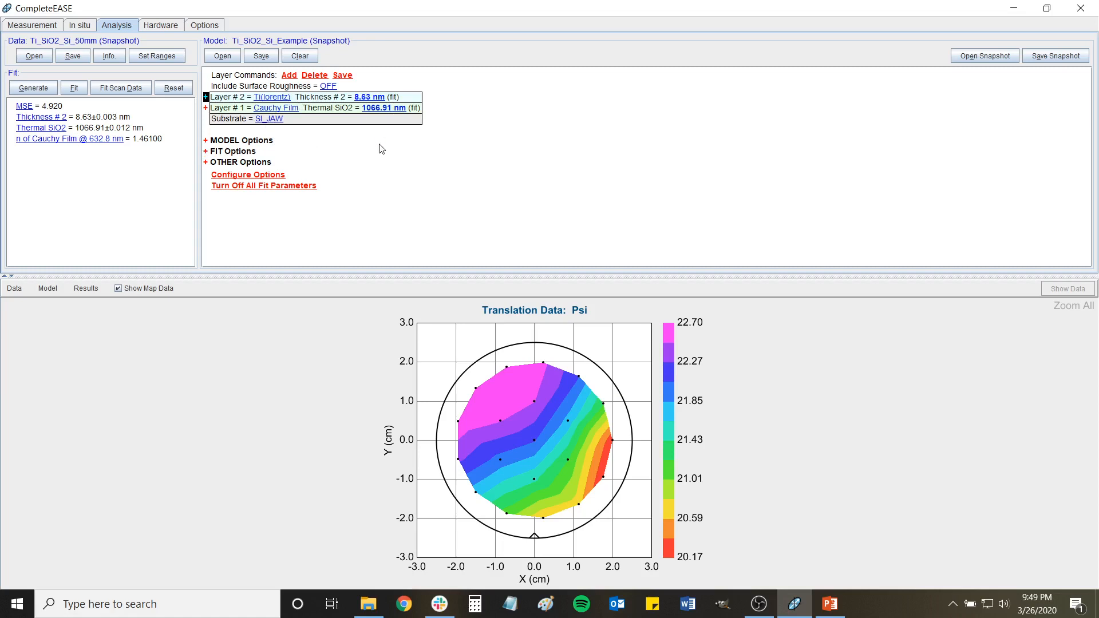
mouse_move(271, 103)
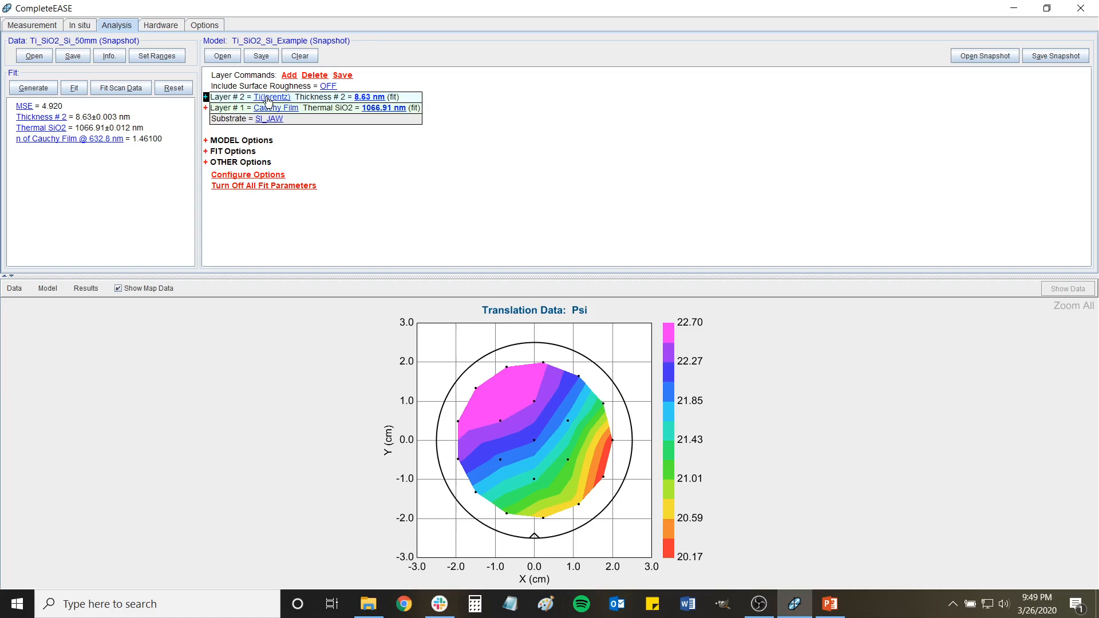
mouse_move(459, 433)
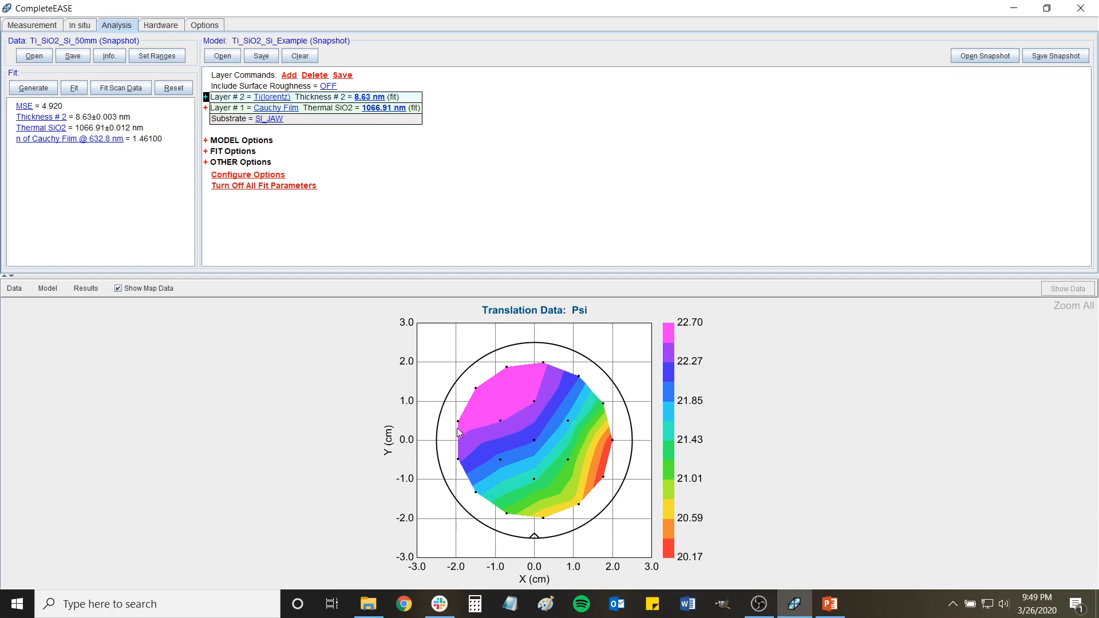
mouse_move(280, 150)
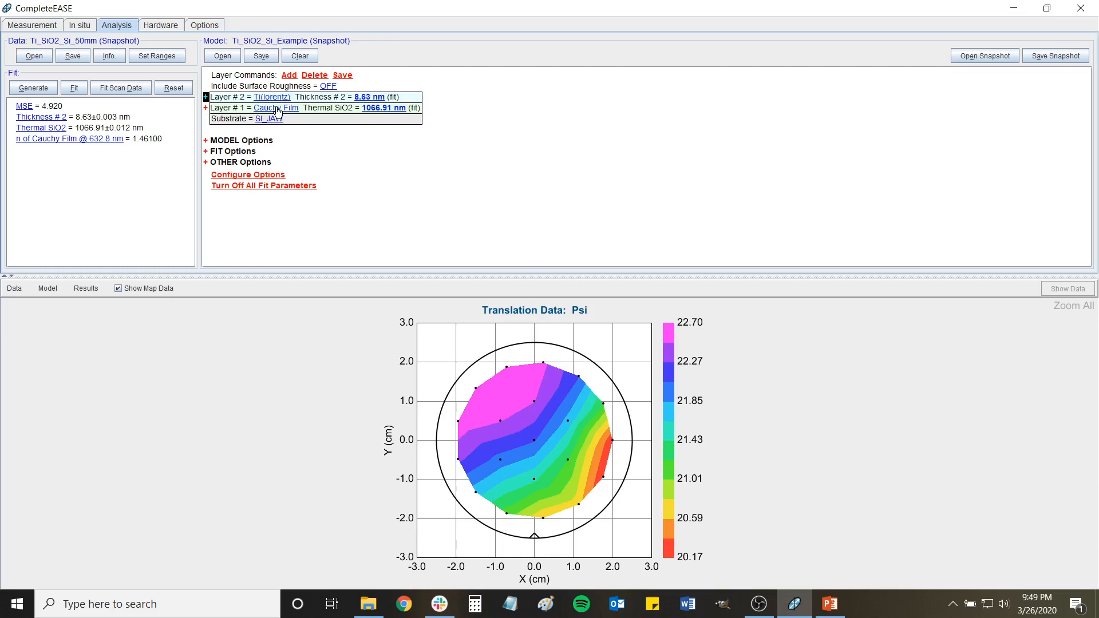
mouse_move(294, 128)
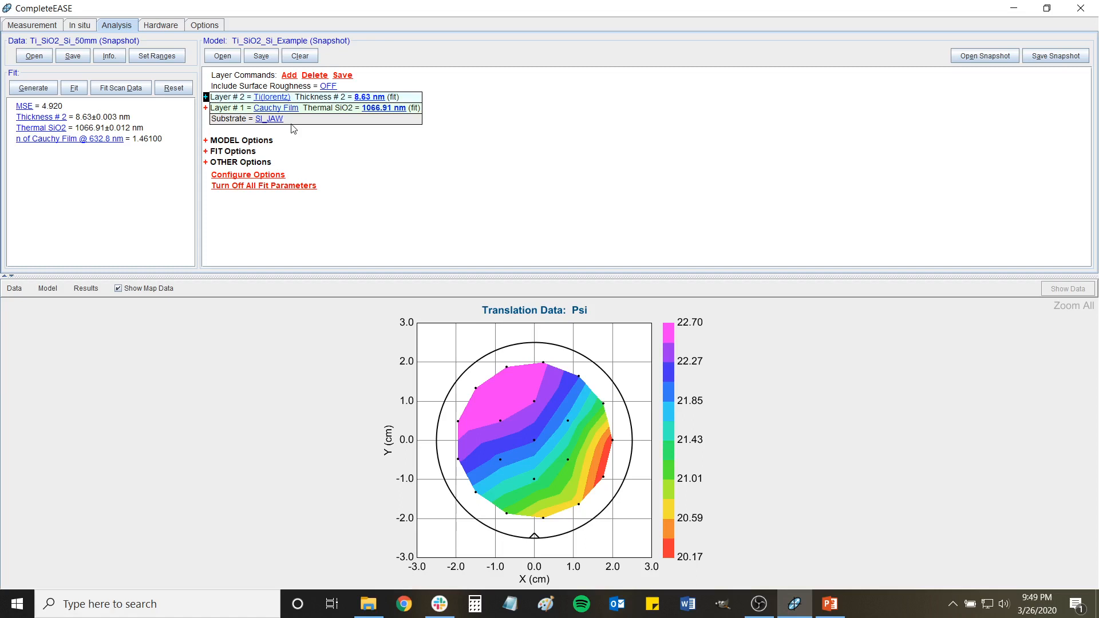
mouse_move(379, 161)
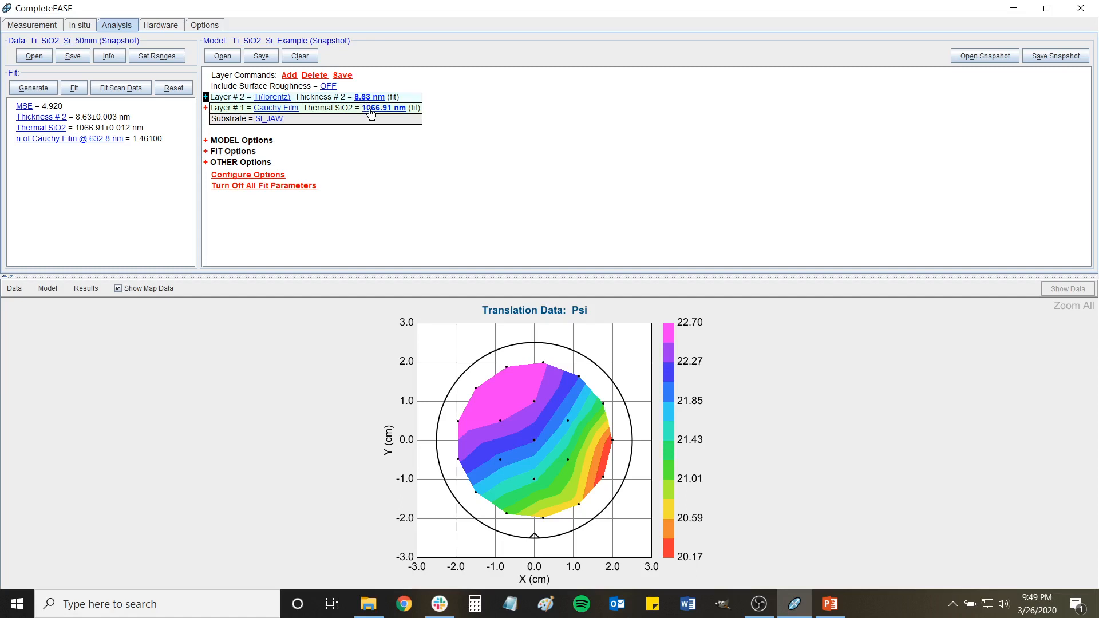
mouse_move(361, 161)
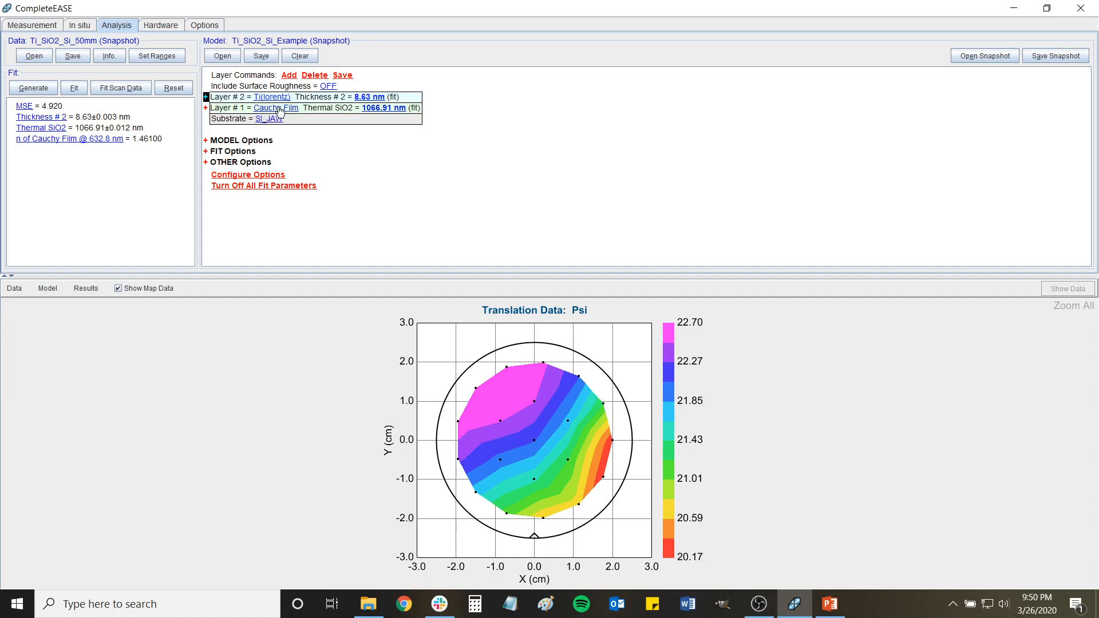
mouse_move(316, 116)
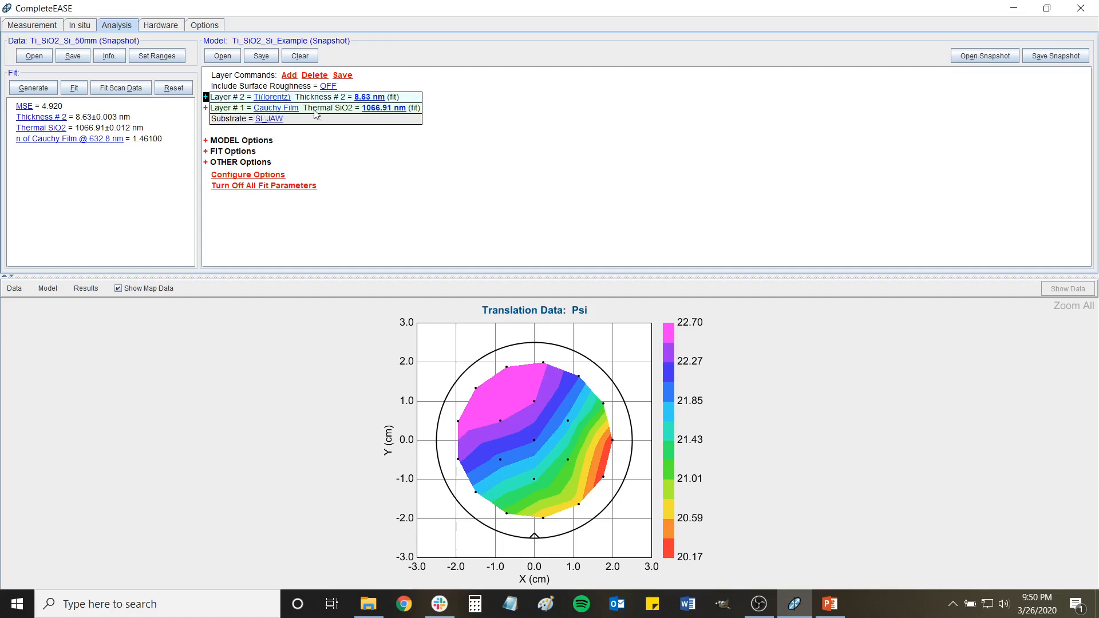
mouse_move(332, 147)
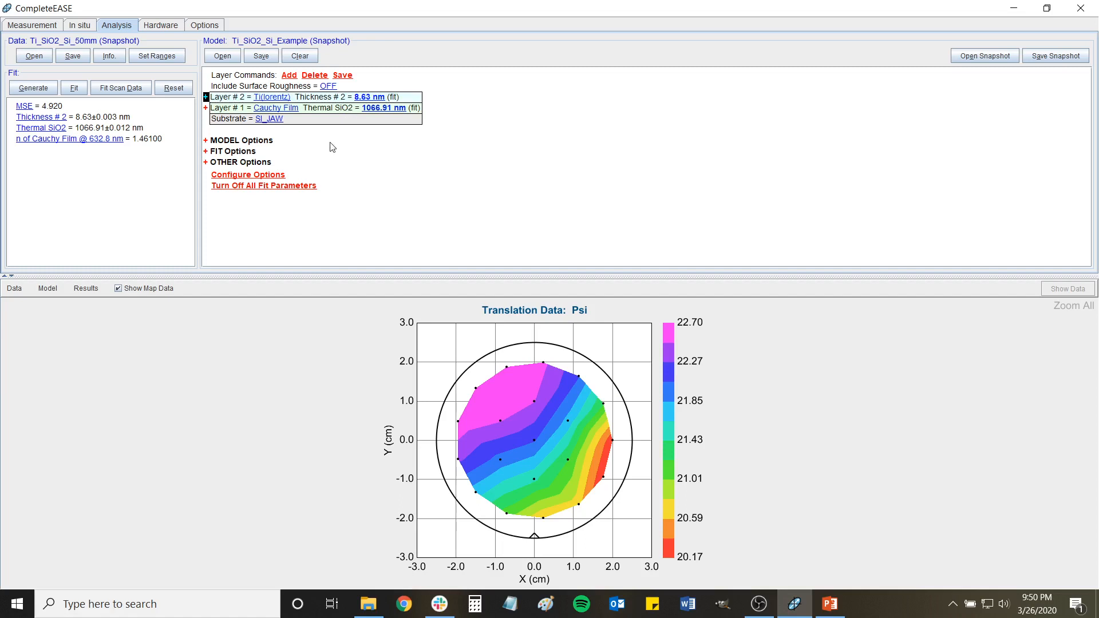
mouse_move(258, 121)
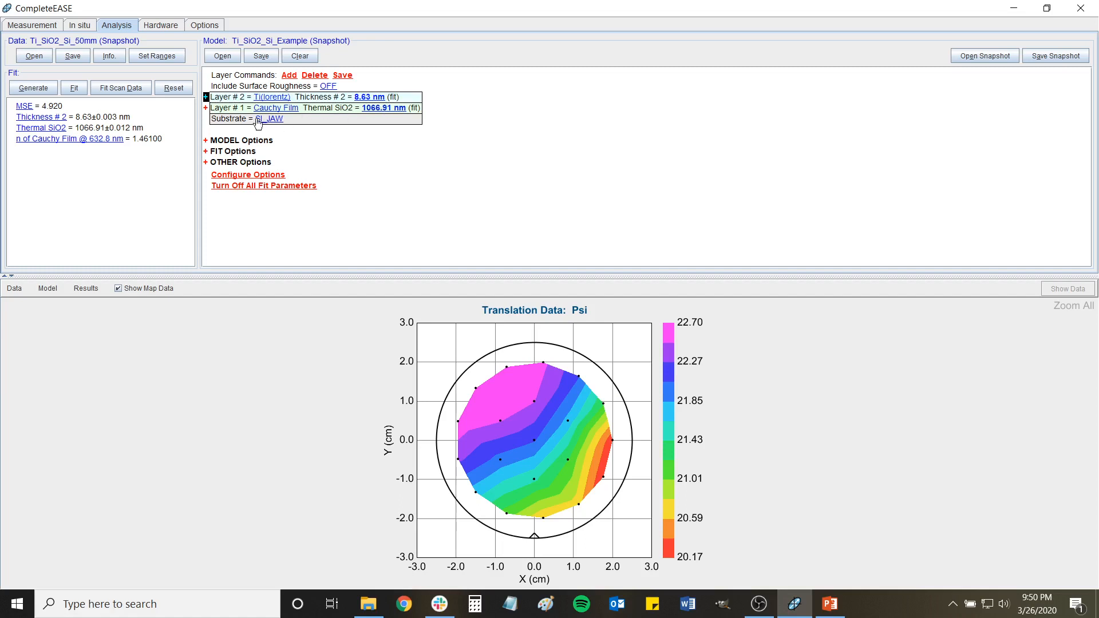
mouse_move(272, 133)
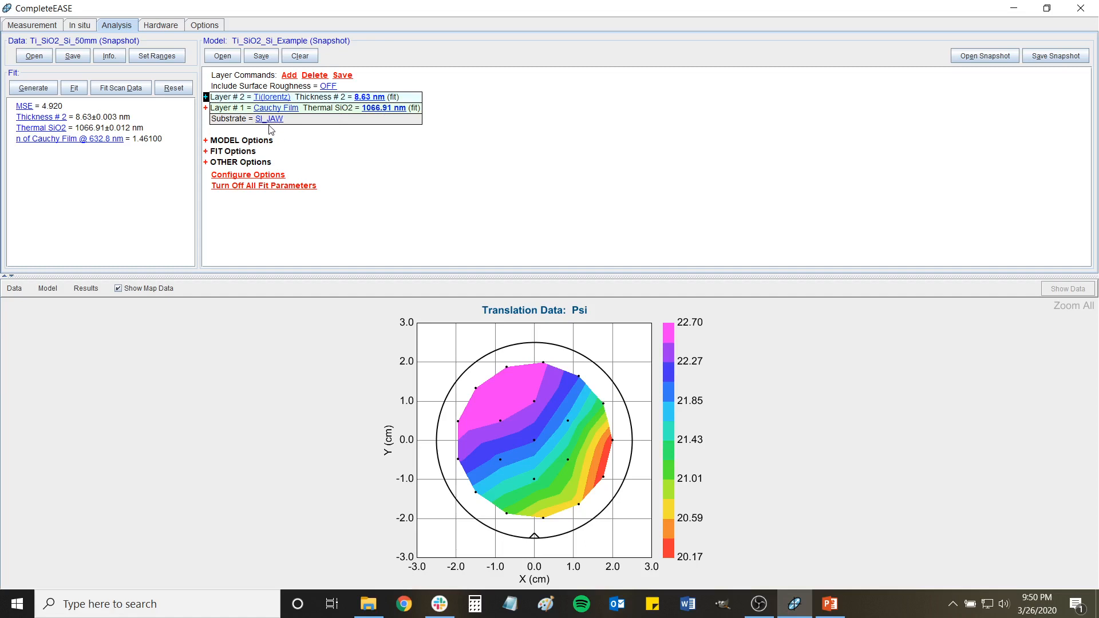
mouse_move(344, 111)
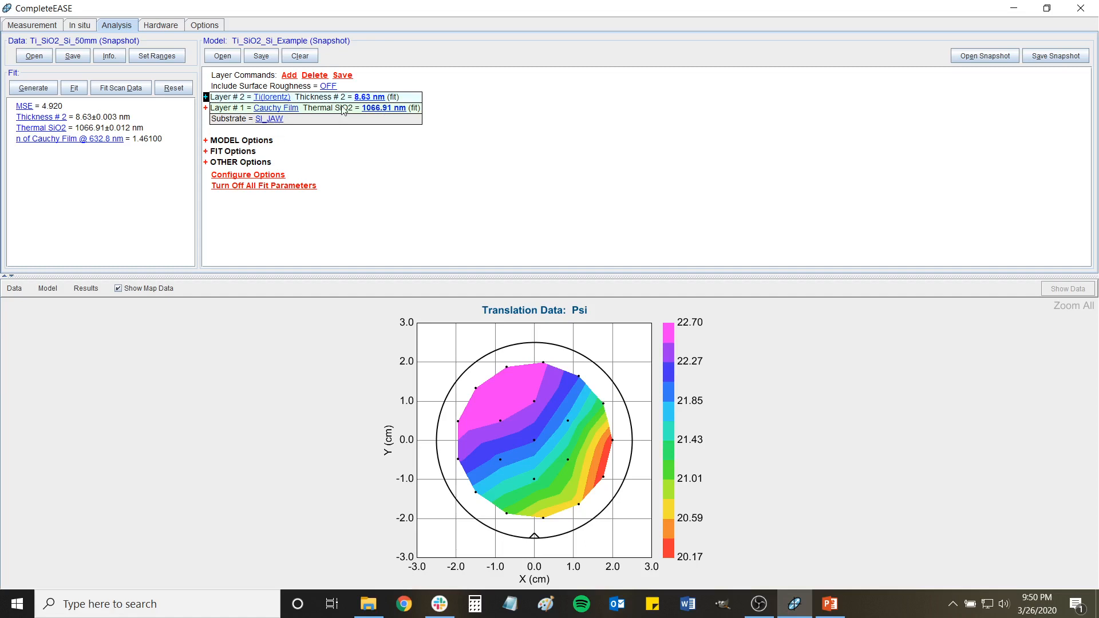
mouse_move(345, 115)
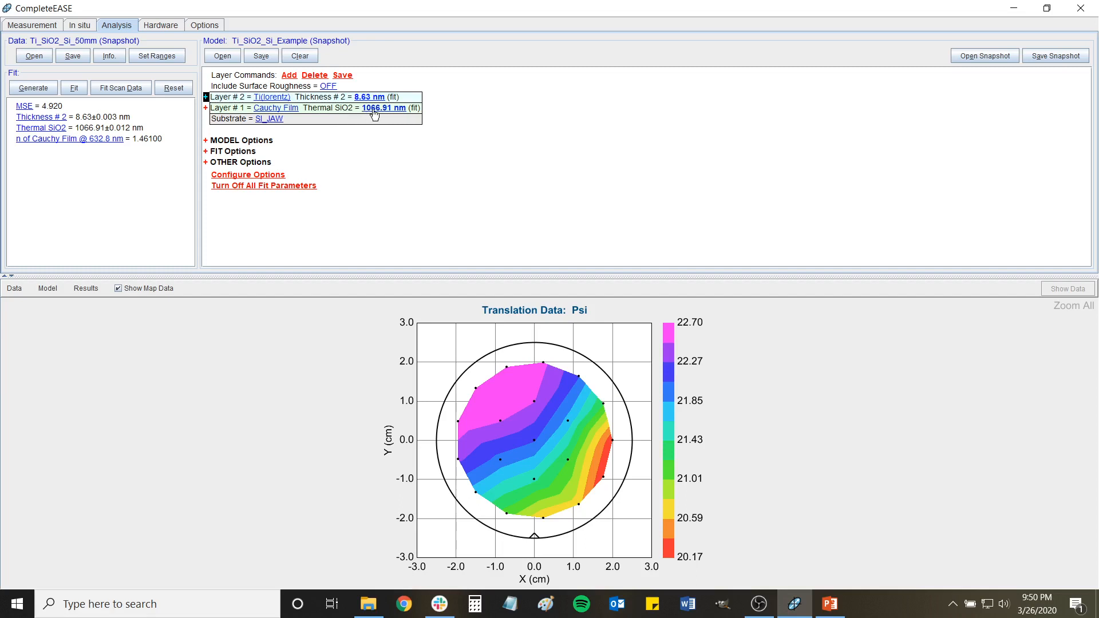
mouse_move(324, 164)
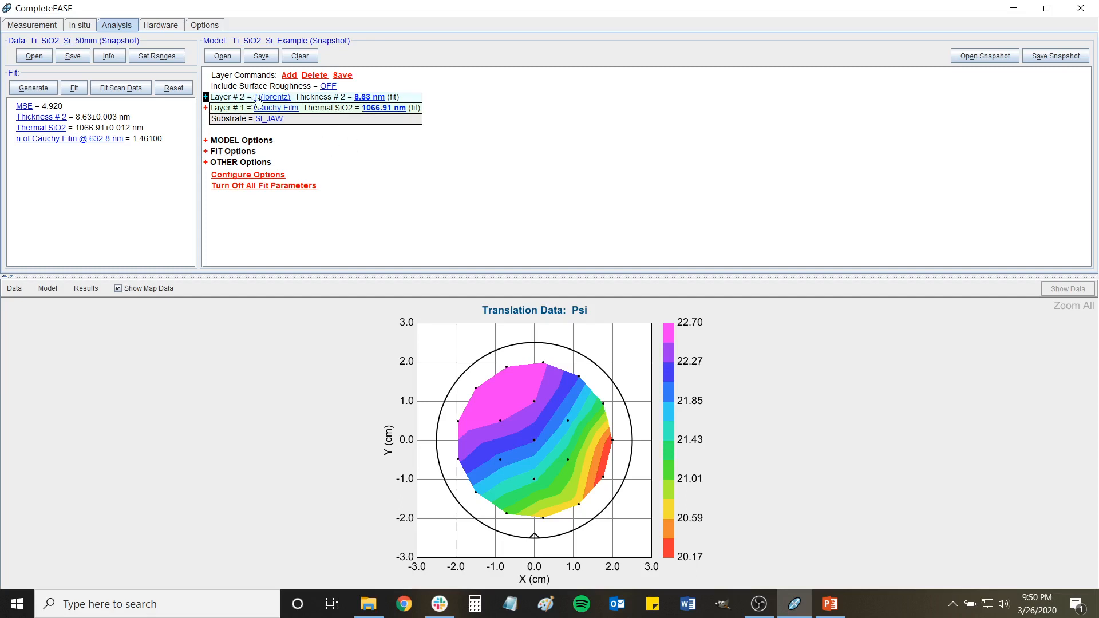
mouse_move(337, 149)
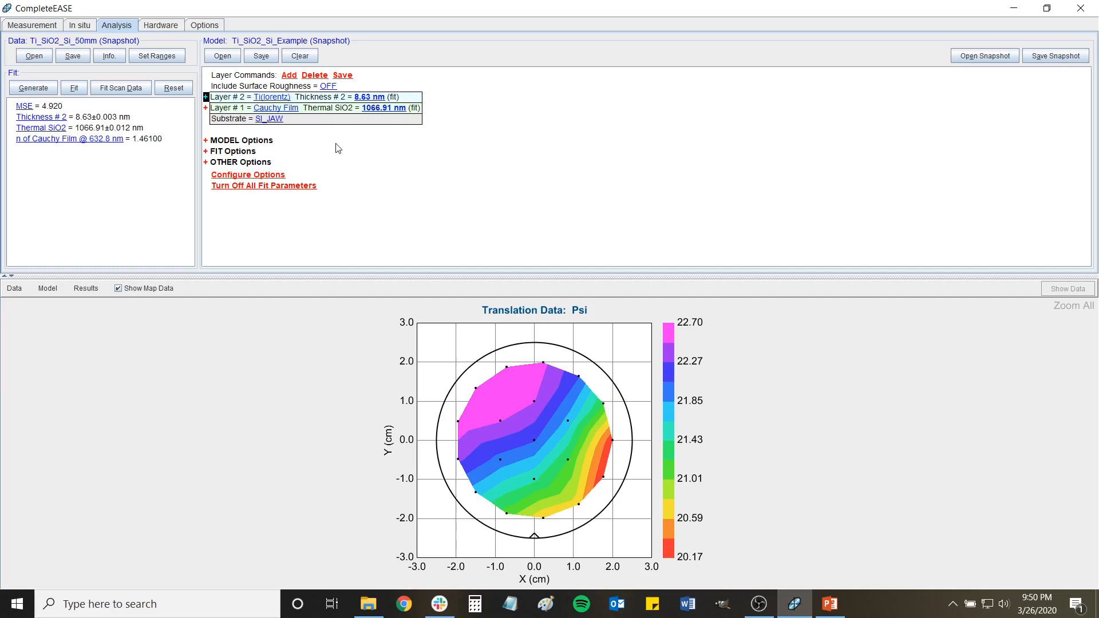
mouse_move(300, 138)
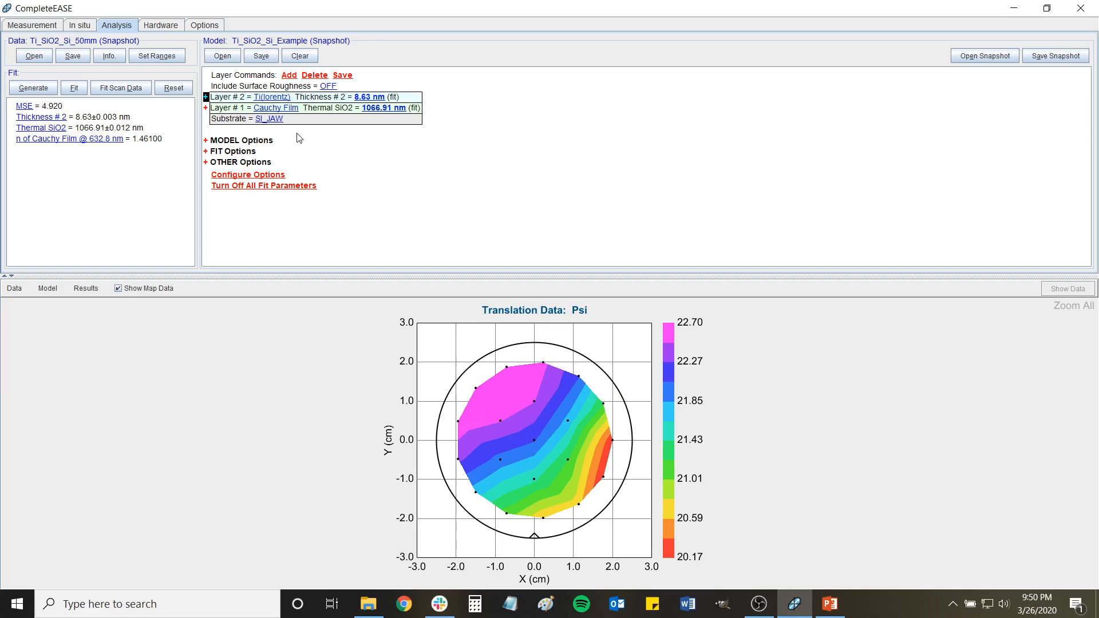
mouse_move(350, 140)
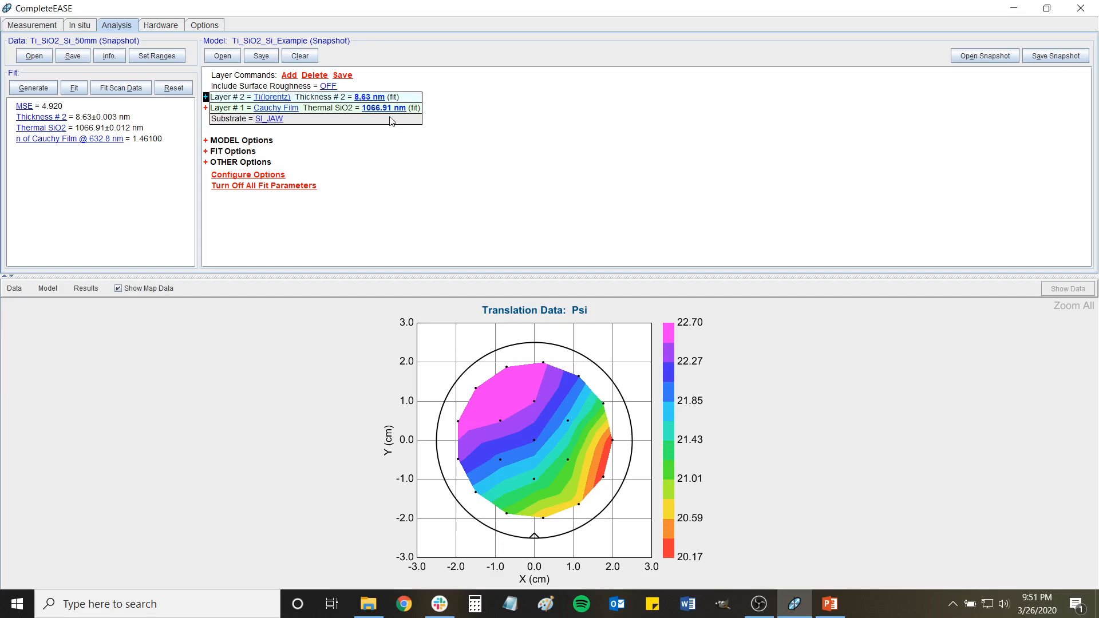
mouse_move(133, 277)
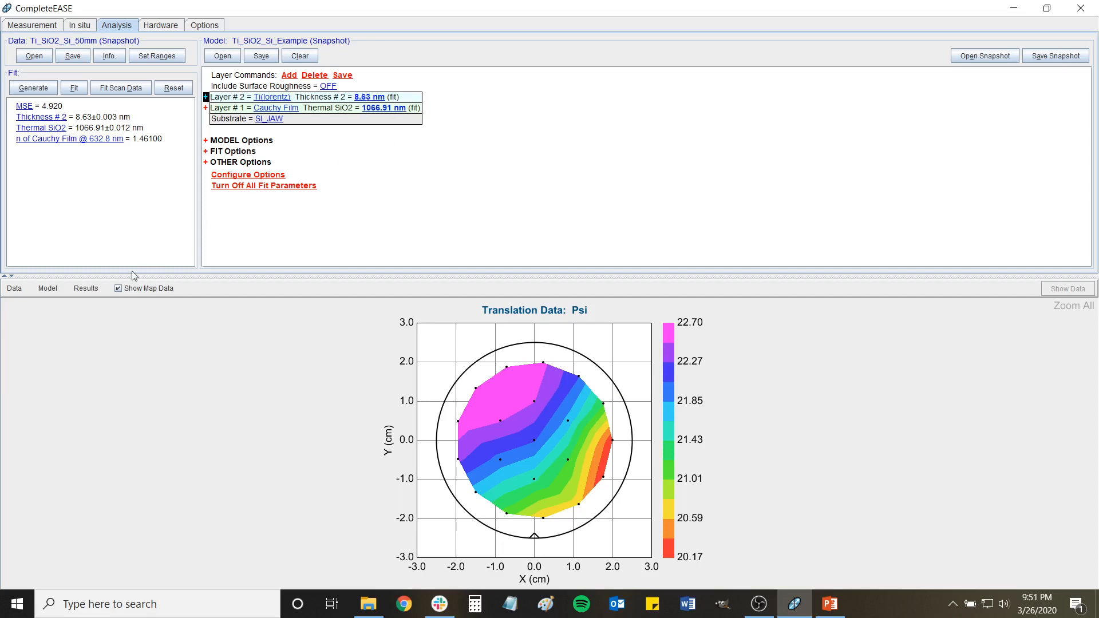
mouse_move(300, 229)
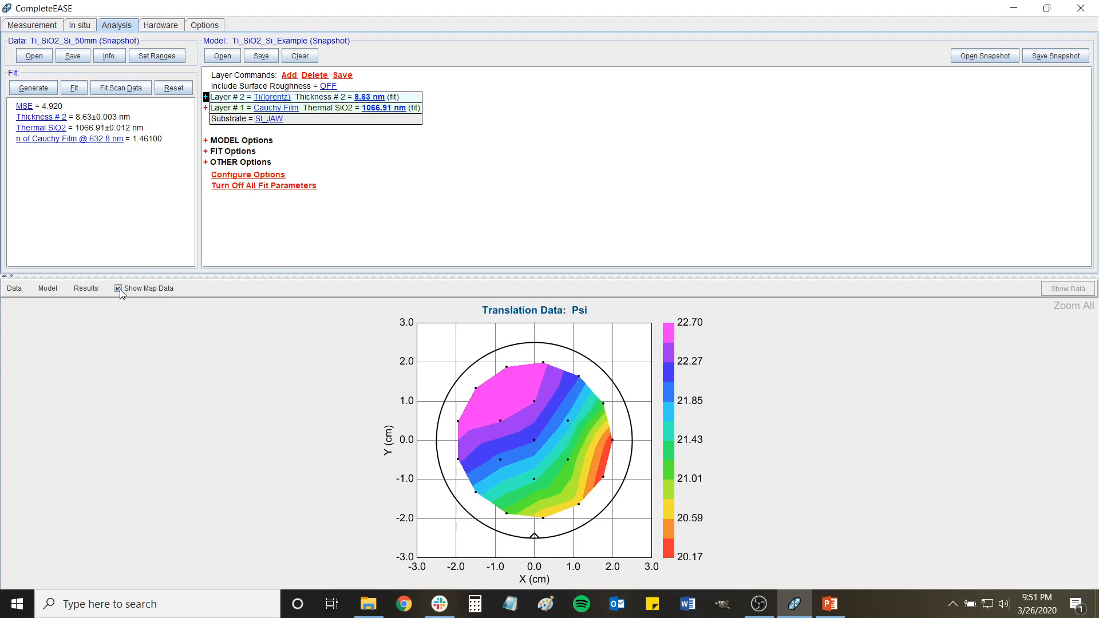
Show the spectroscopic curves at the wafer centre, plotting only Psi for each angle.
click(118, 288)
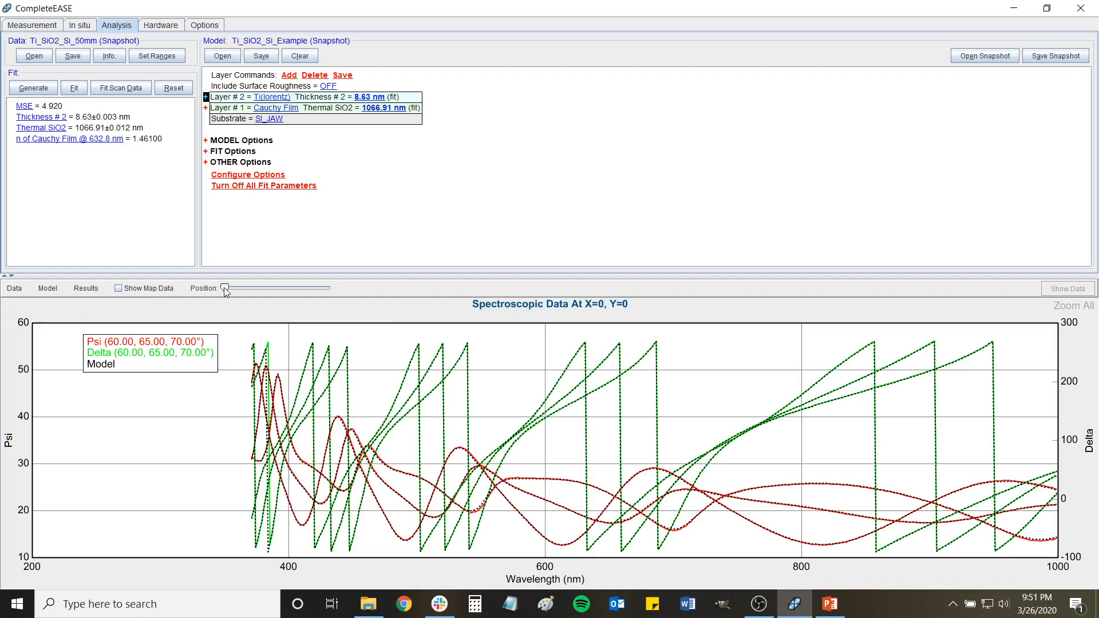
drag(224, 288, 328, 288)
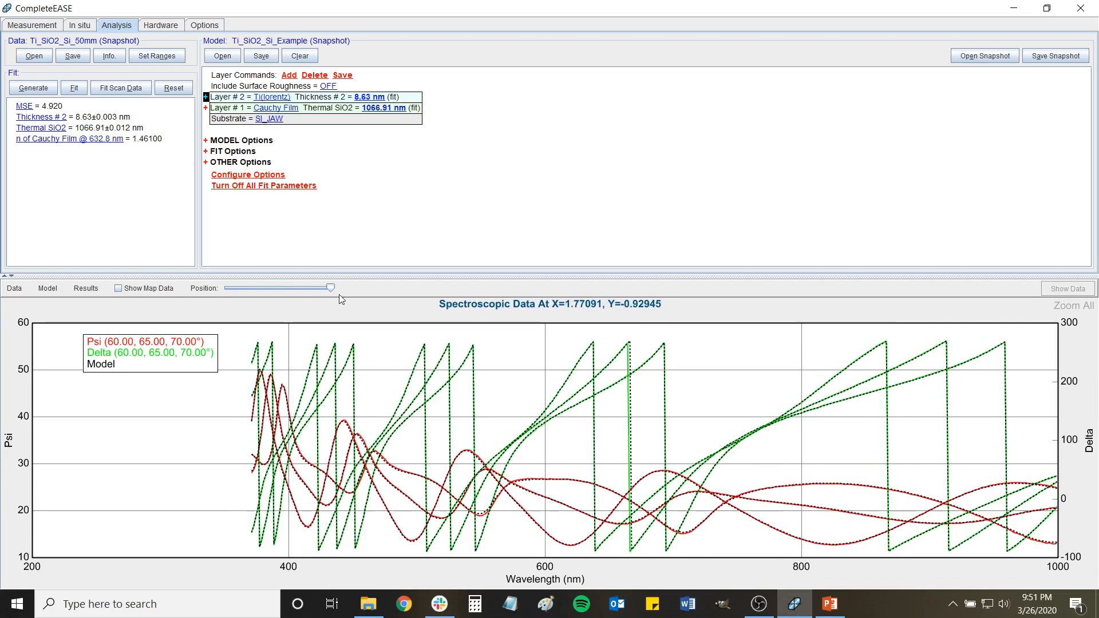
drag(328, 287, 224, 288)
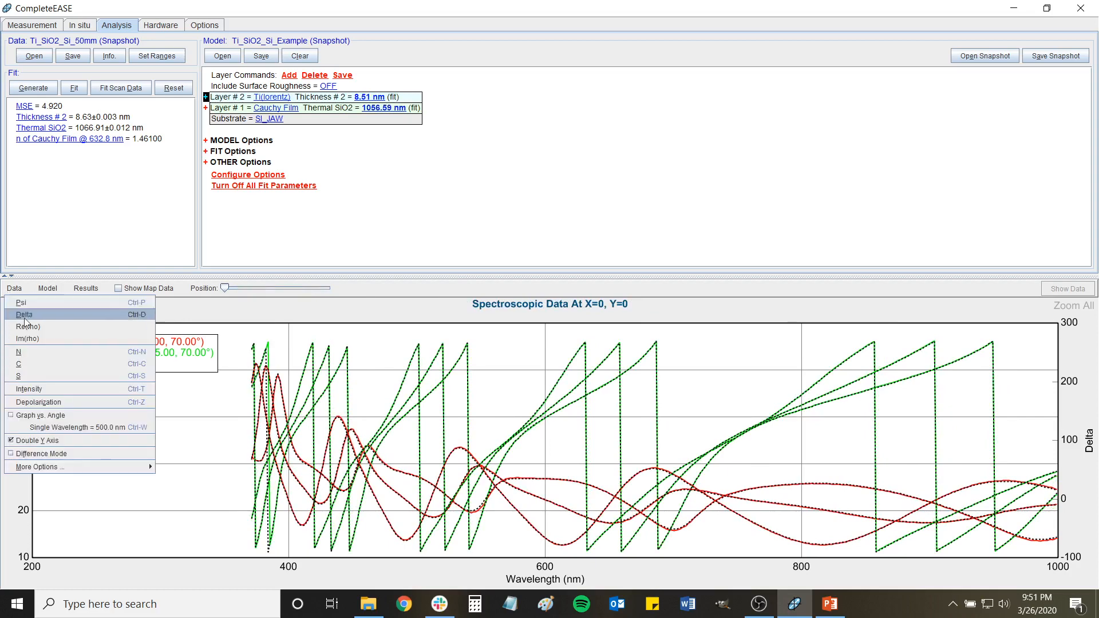
click(21, 302)
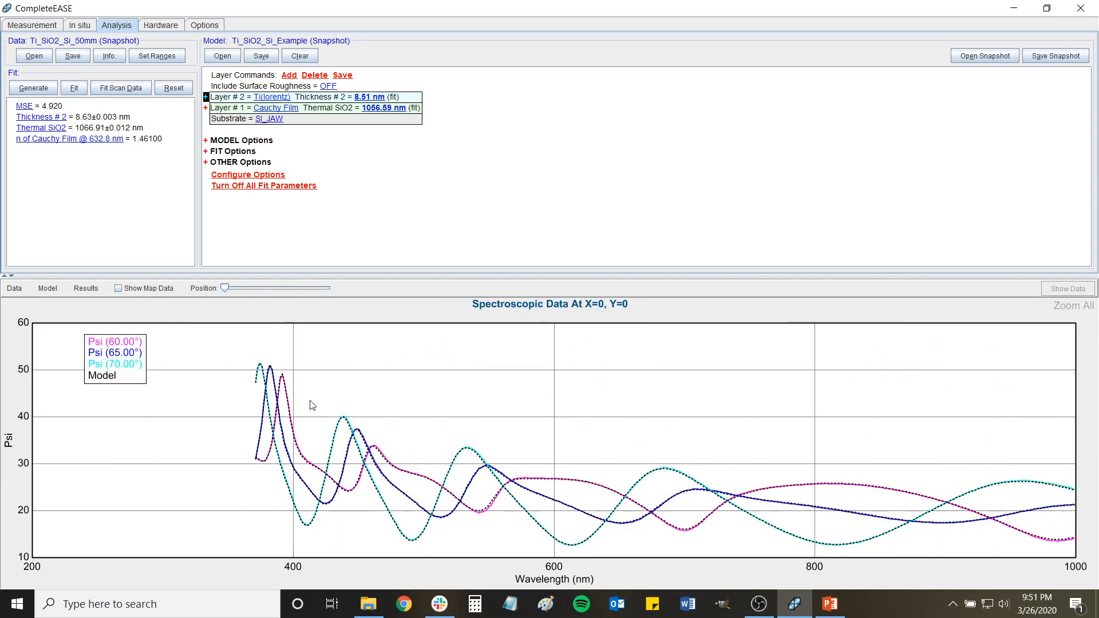
mouse_move(314, 117)
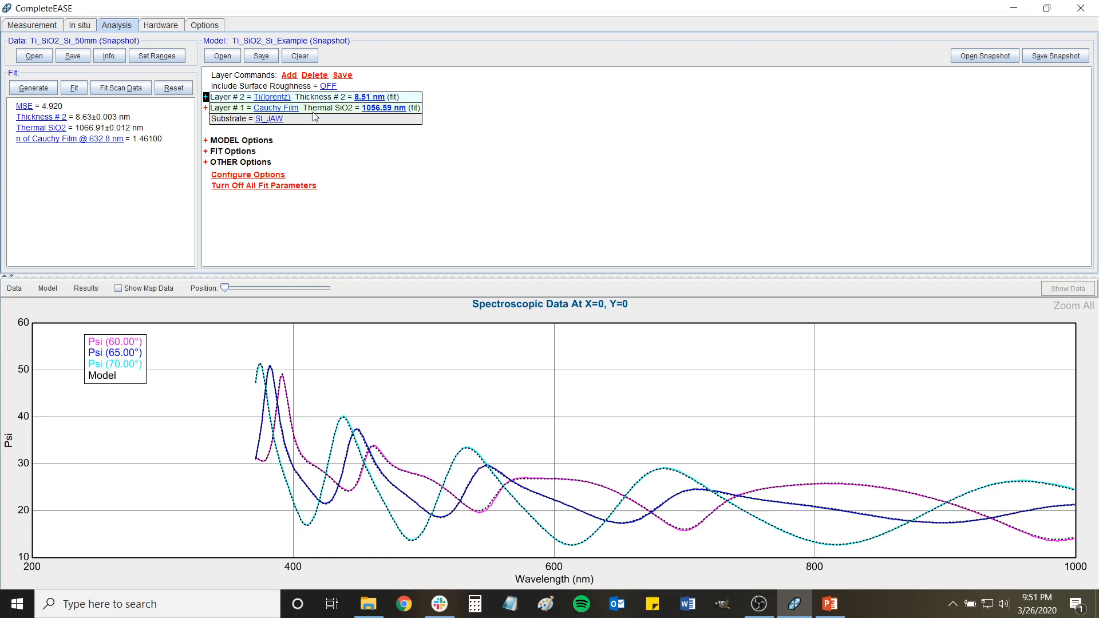
mouse_move(343, 121)
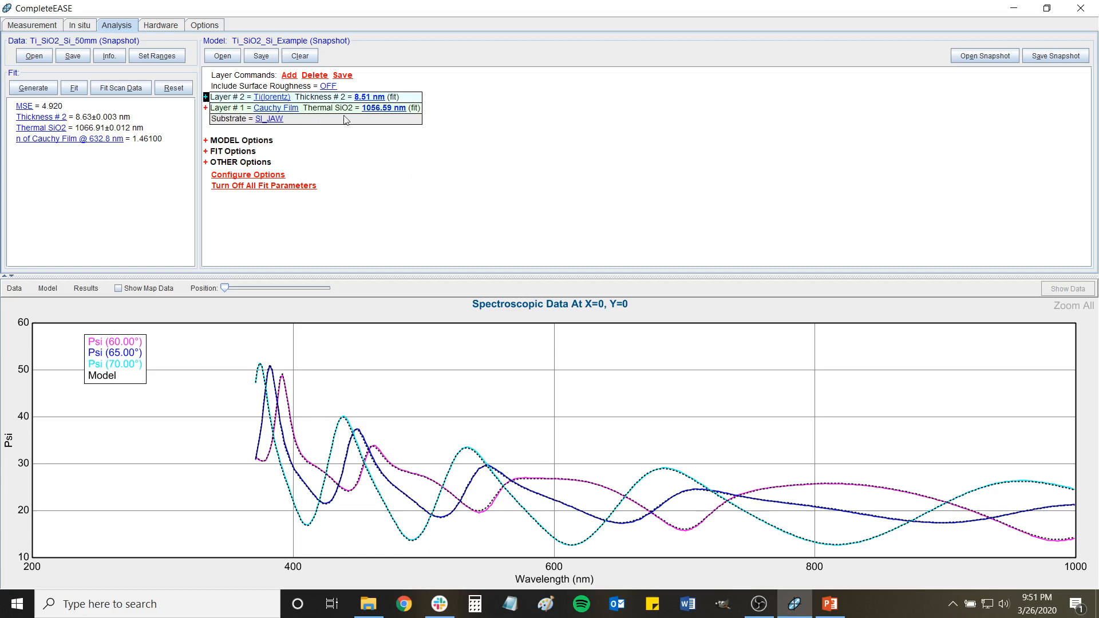
mouse_move(899, 507)
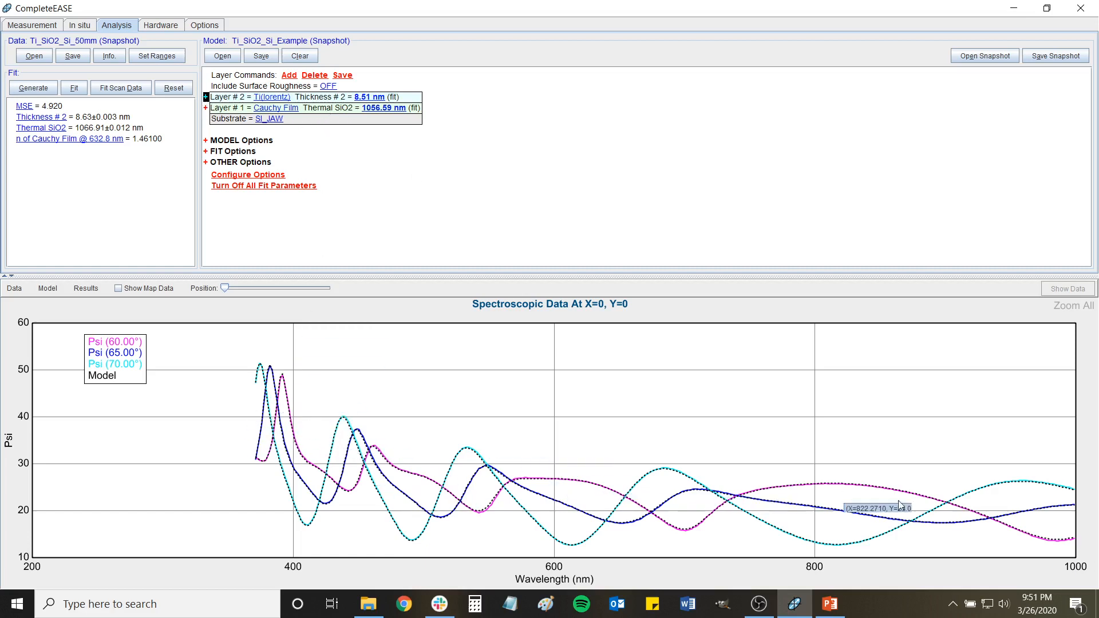
mouse_move(329, 431)
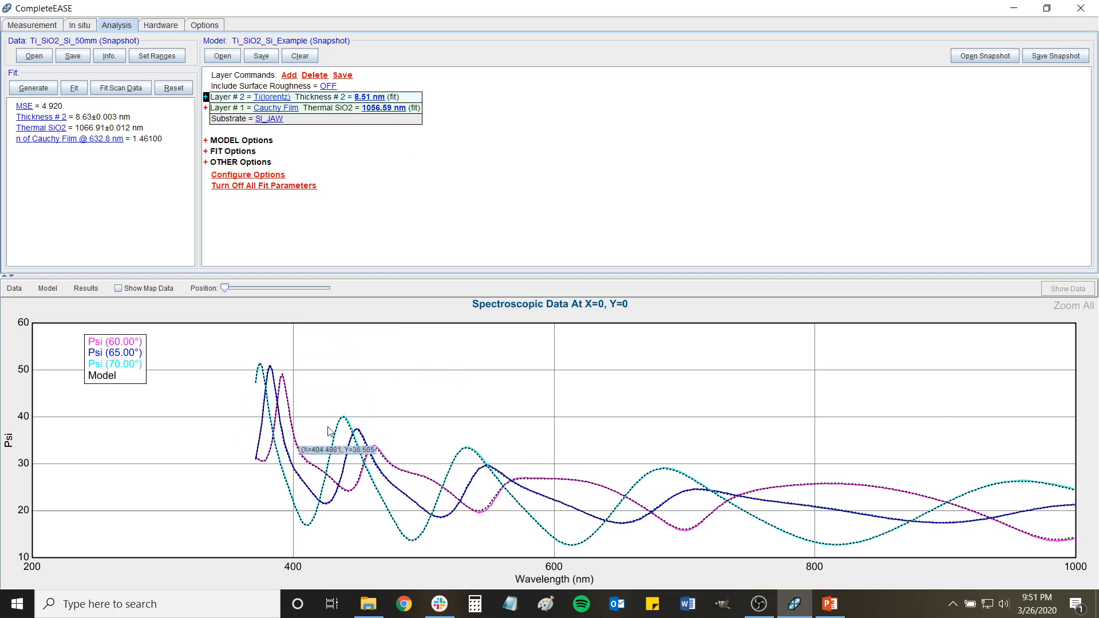
mouse_move(878, 504)
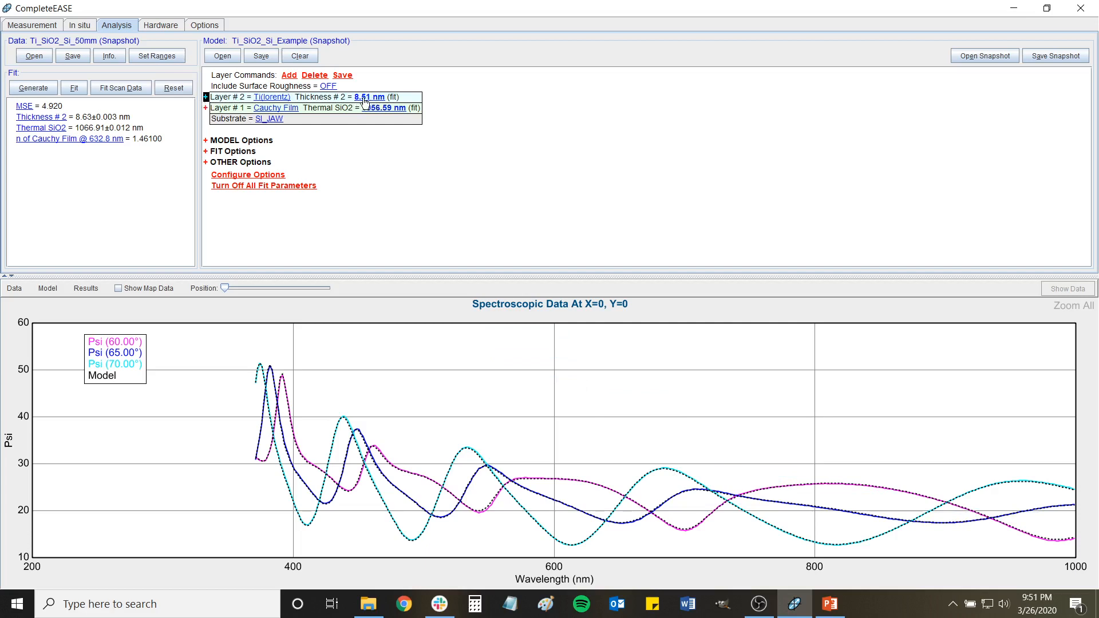
Lower the Ti thickness fit minimum to 0 nm and set the thickness to 0.
click(369, 97)
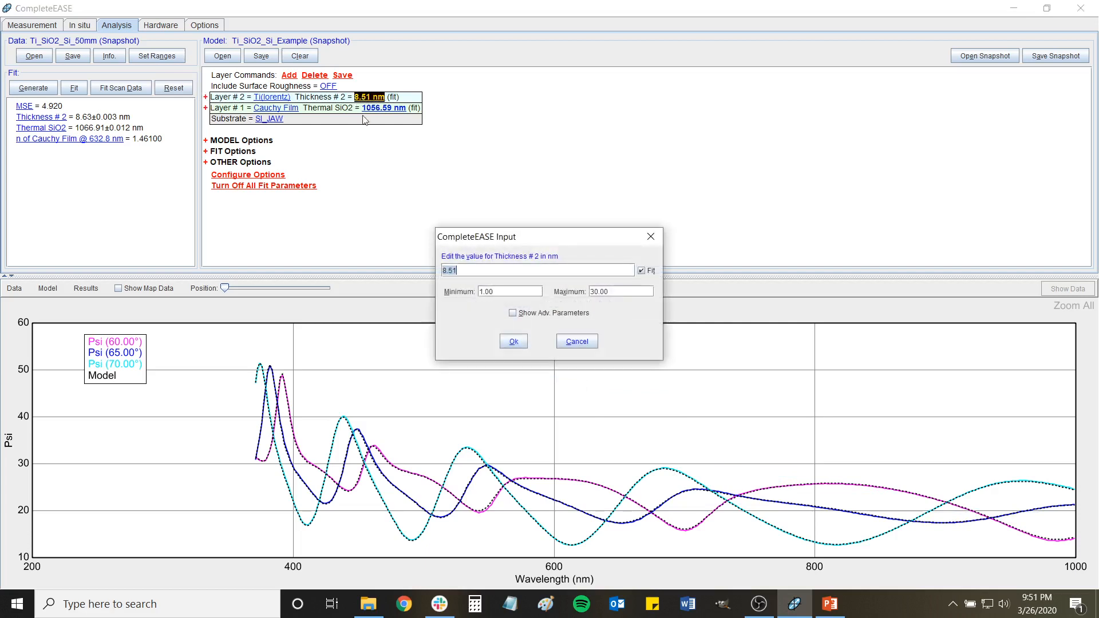
click(510, 292)
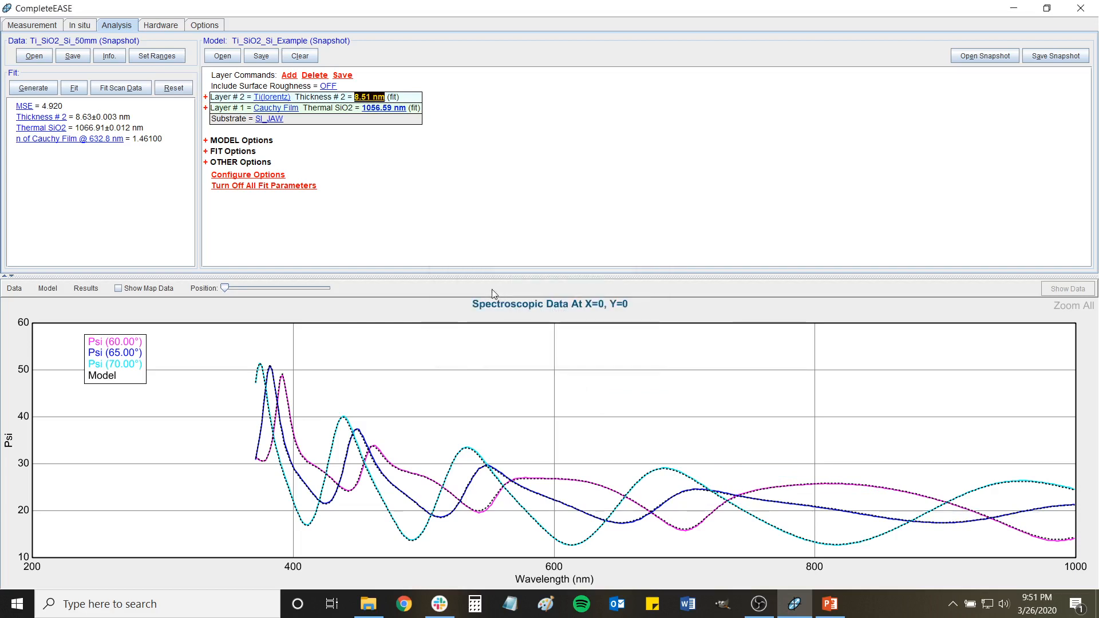
click(368, 97)
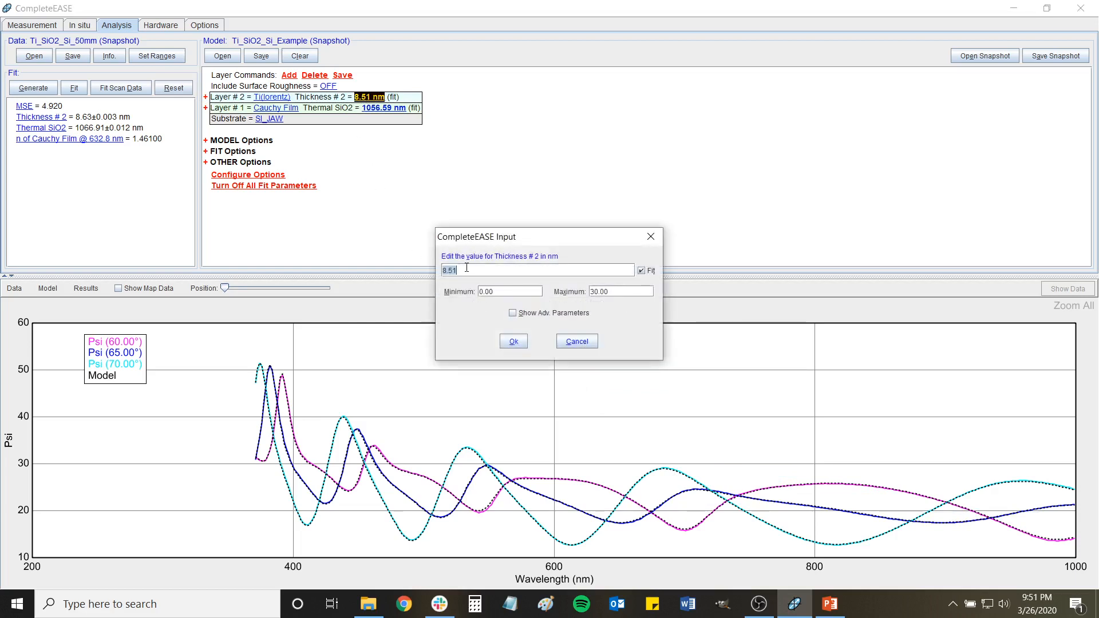
text(0)
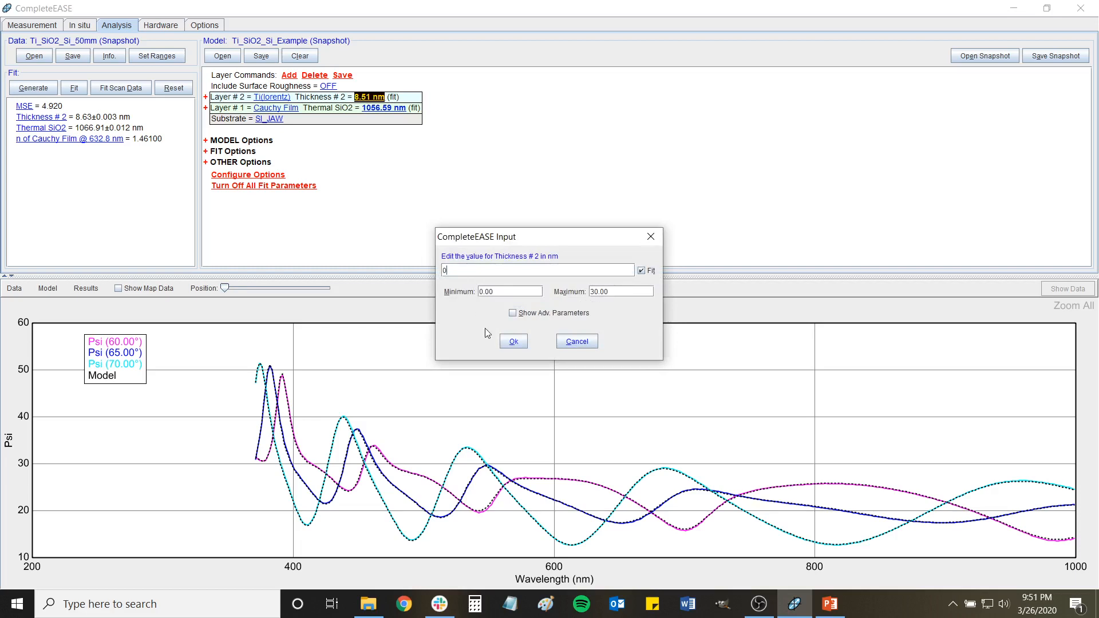
click(513, 341)
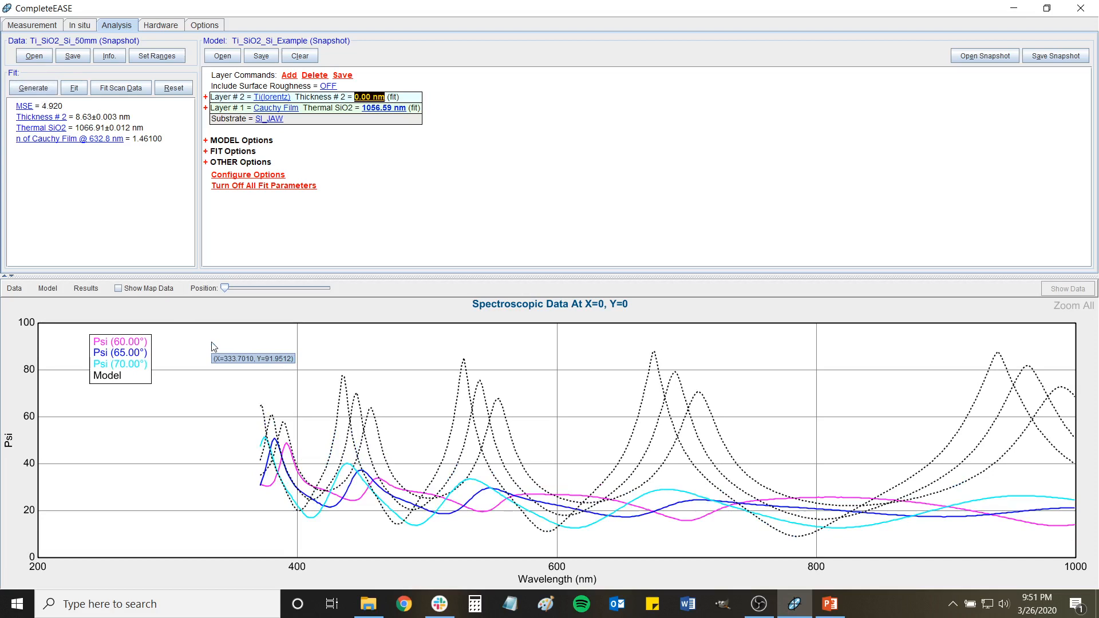
mouse_move(343, 97)
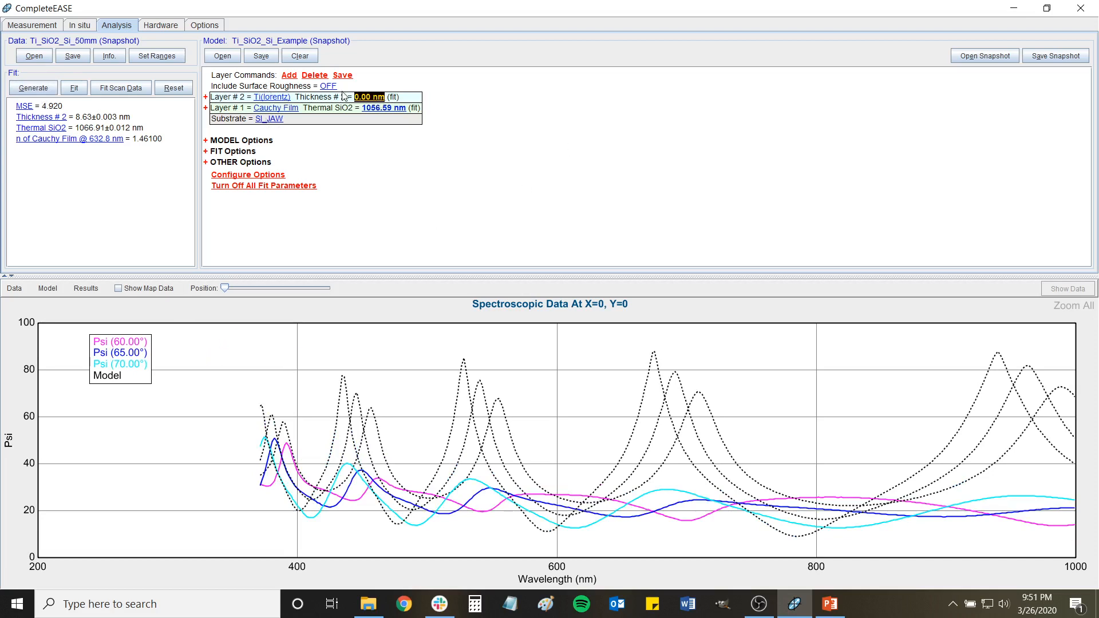
mouse_move(390, 115)
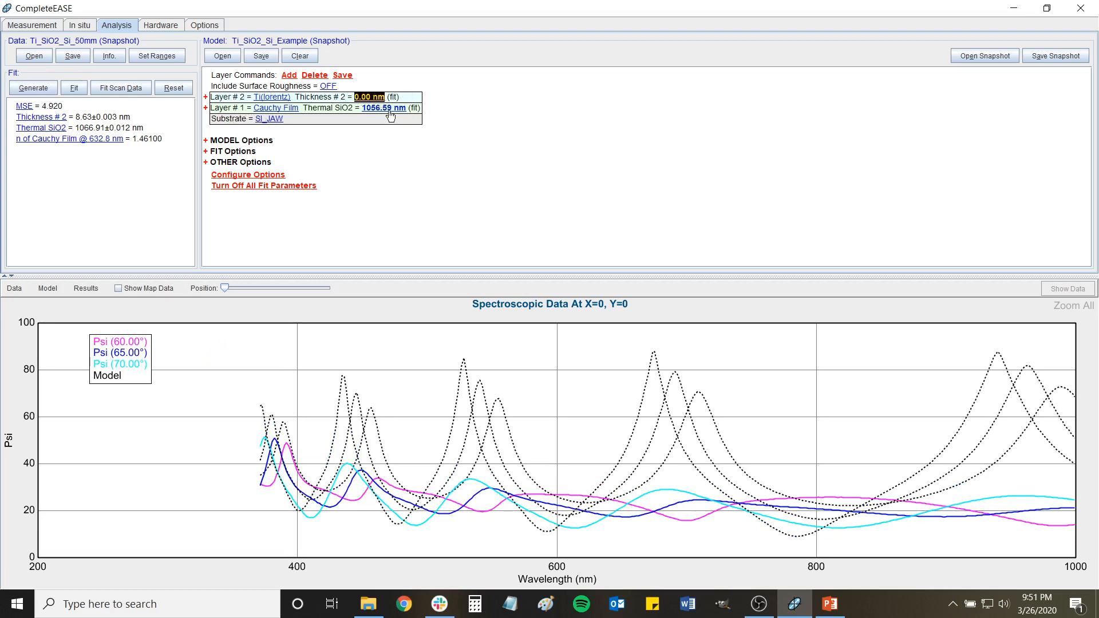
mouse_move(394, 412)
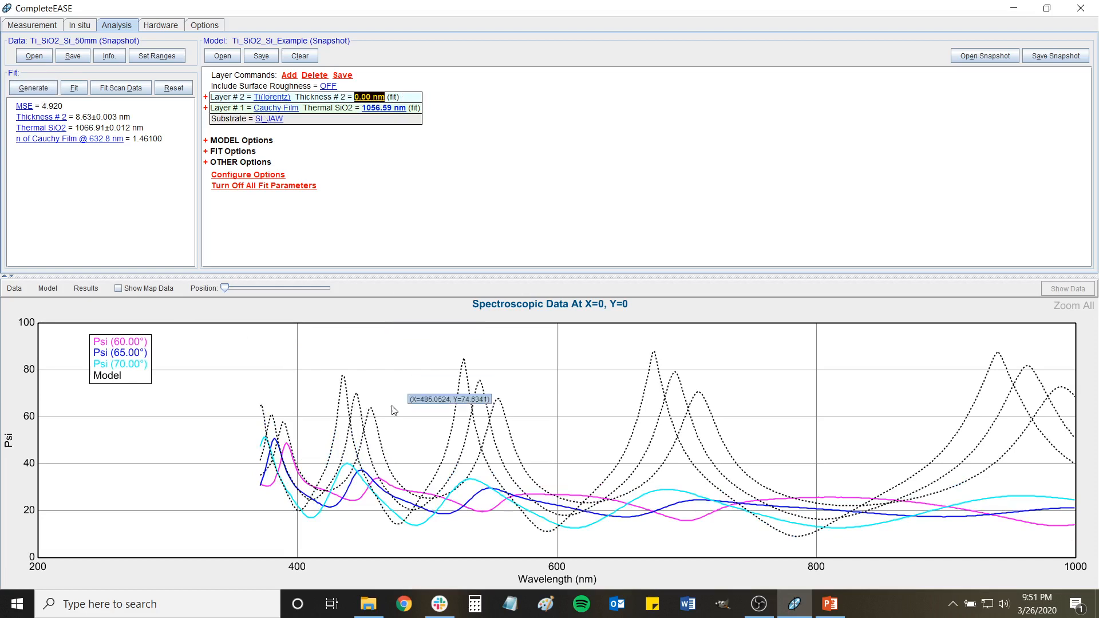
mouse_move(266, 446)
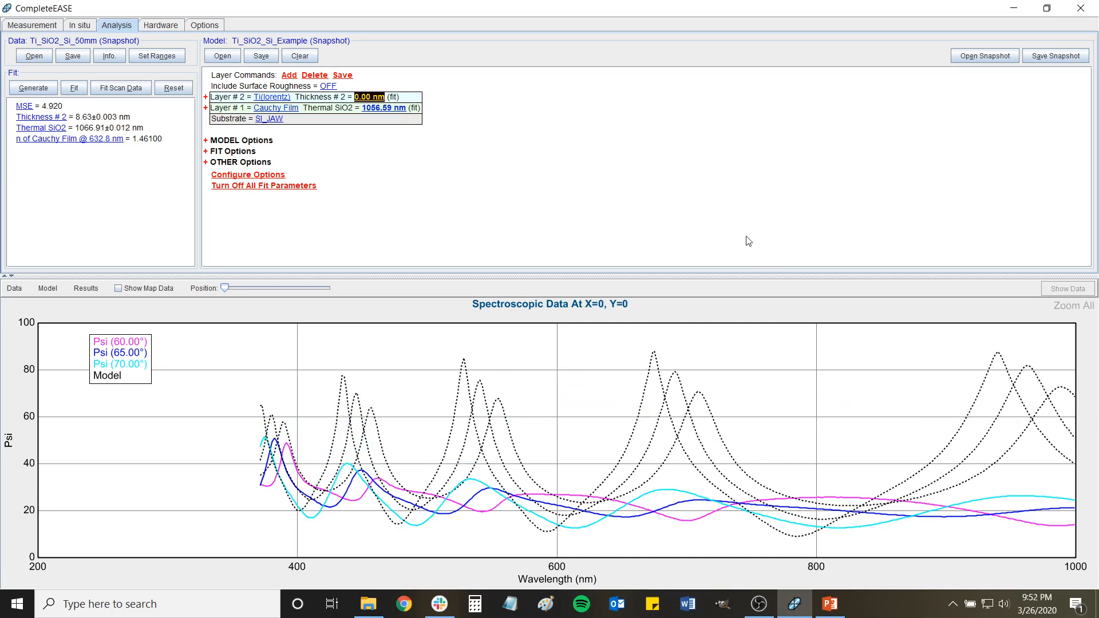
mouse_move(247, 480)
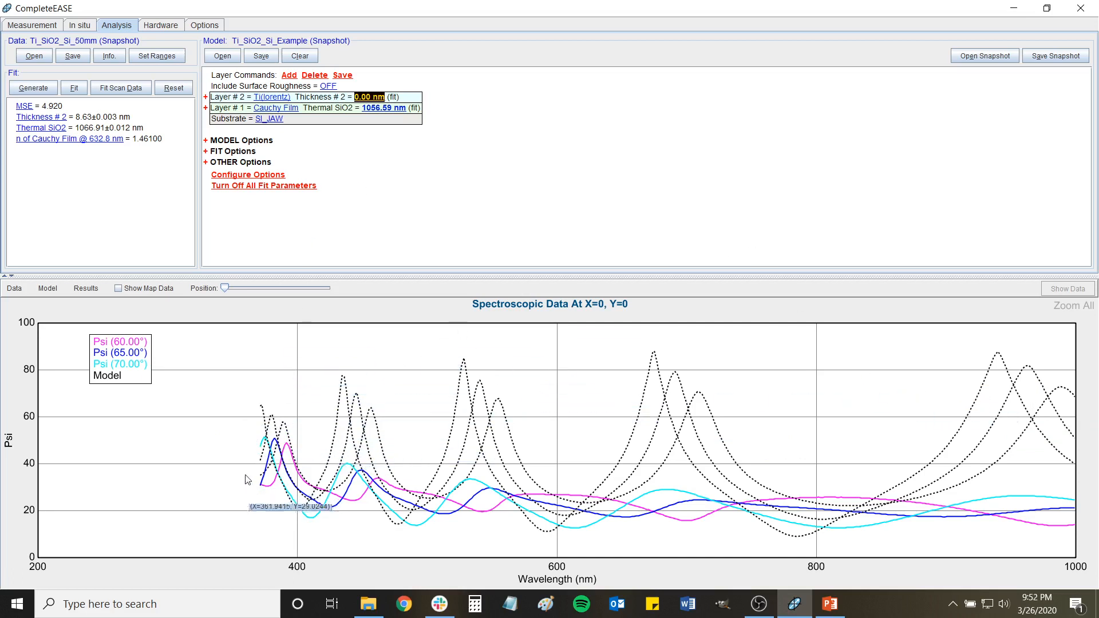
mouse_move(303, 487)
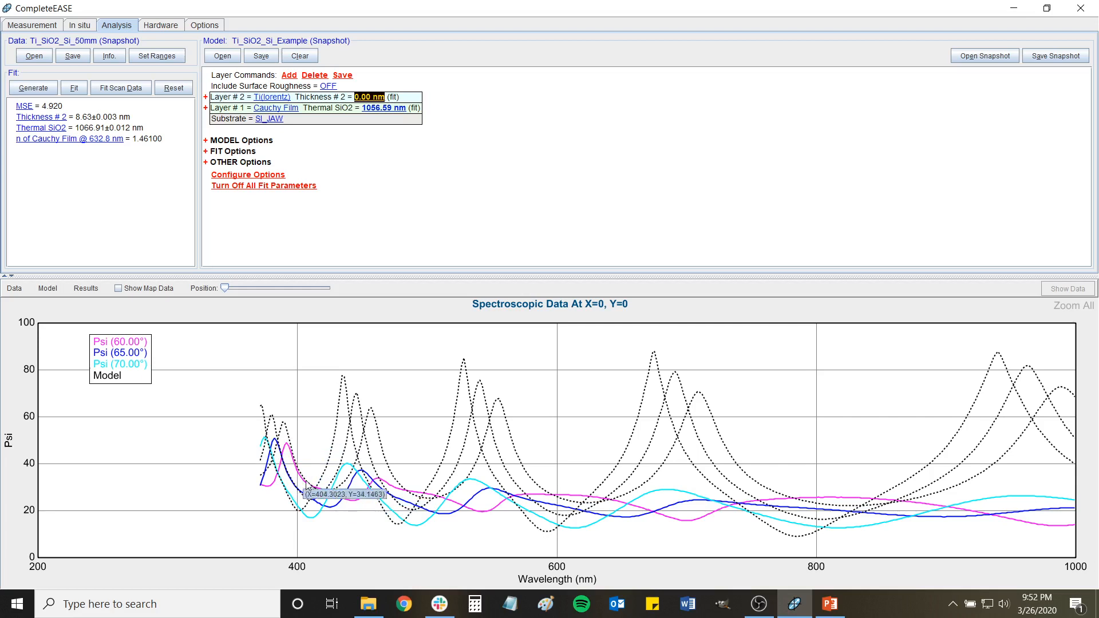
mouse_move(359, 491)
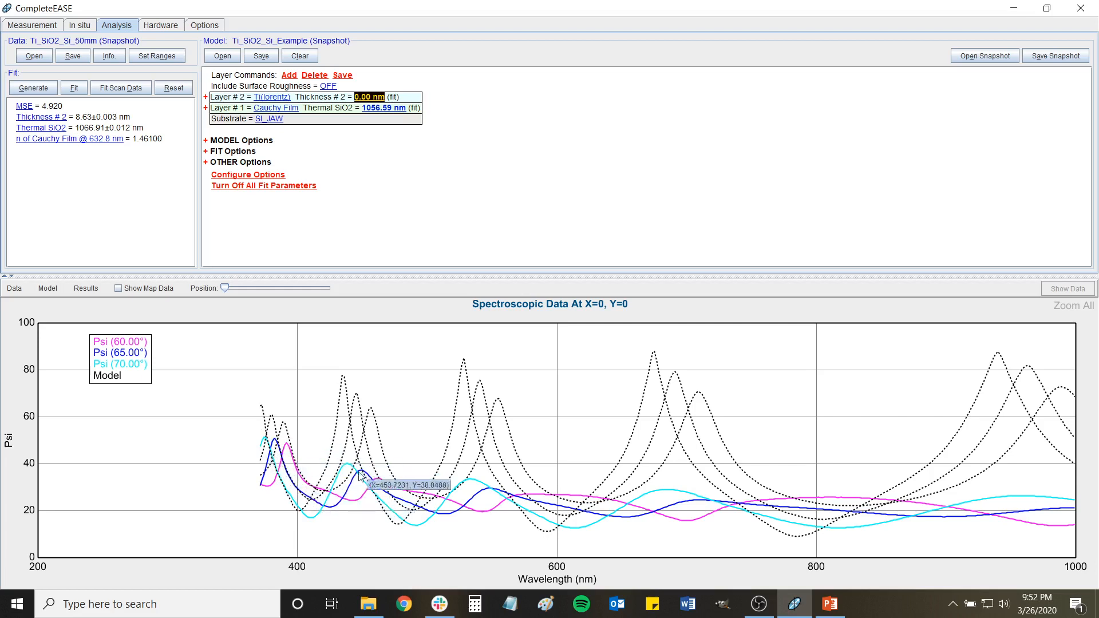
mouse_move(1051, 504)
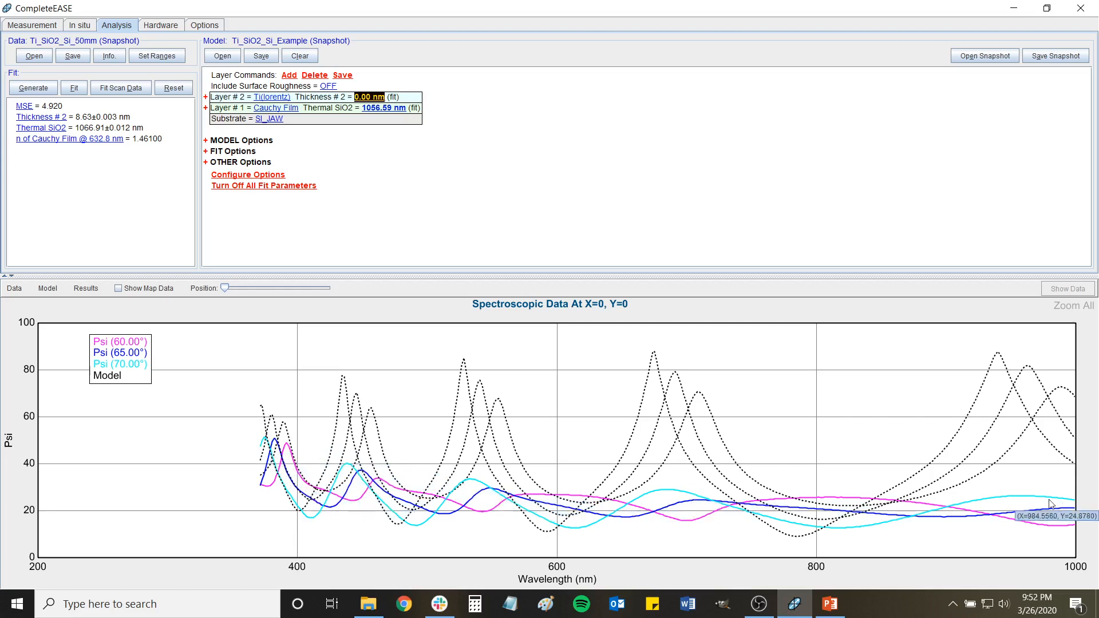
mouse_move(463, 504)
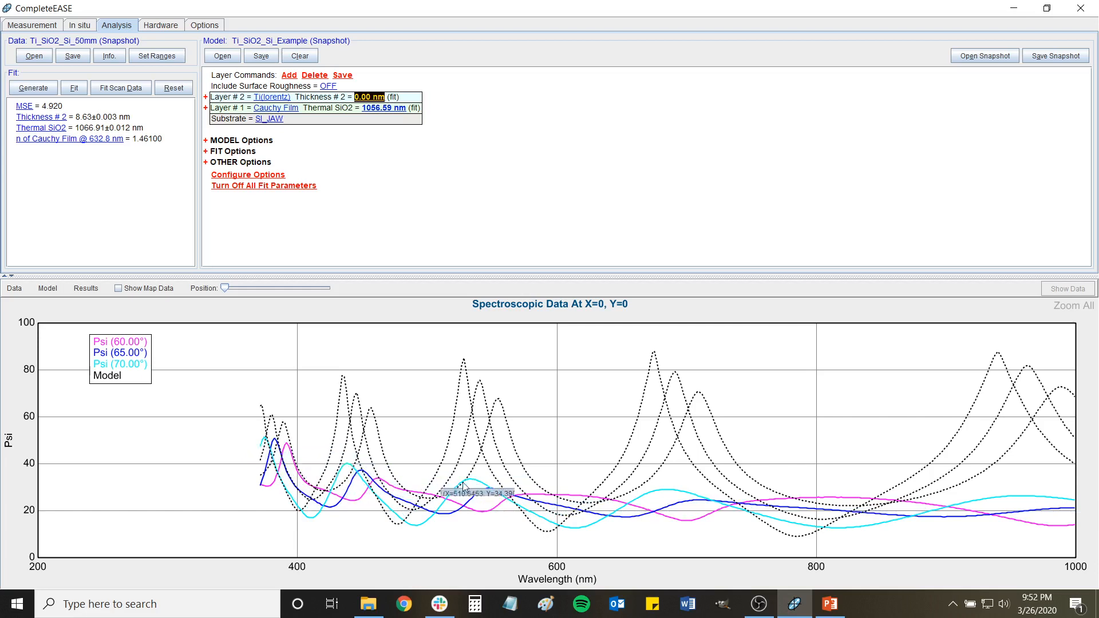
mouse_move(337, 313)
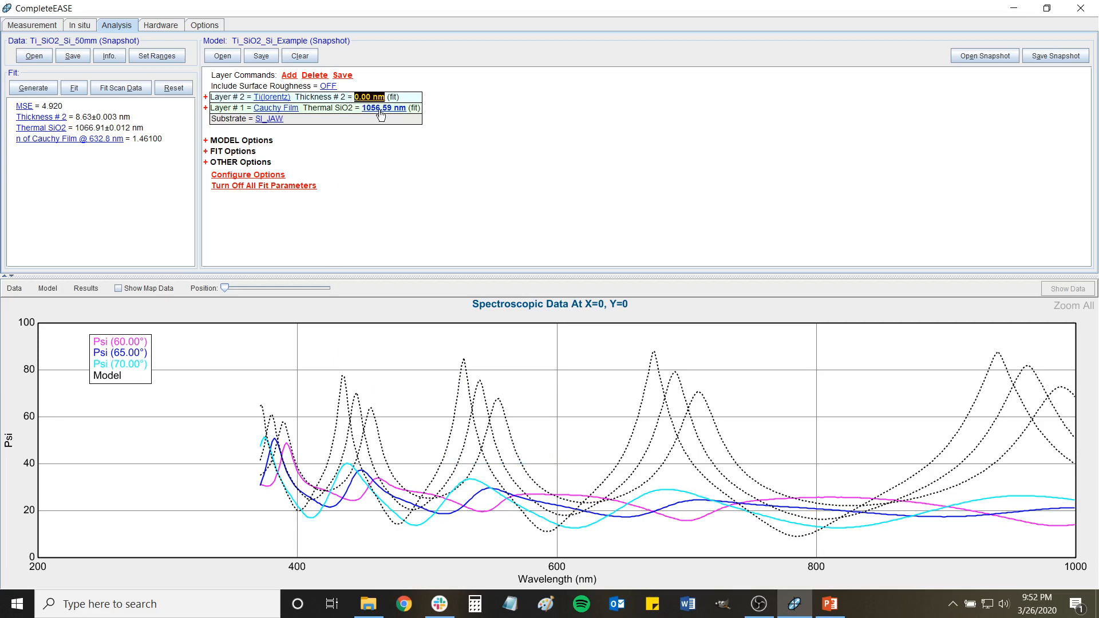
mouse_move(534, 467)
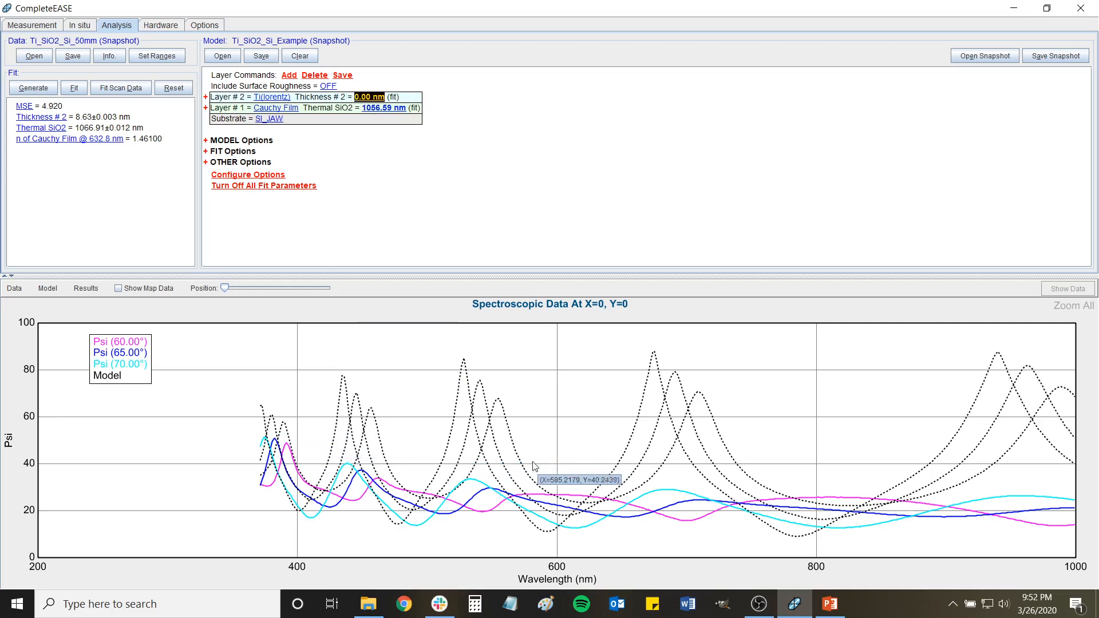
mouse_move(533, 412)
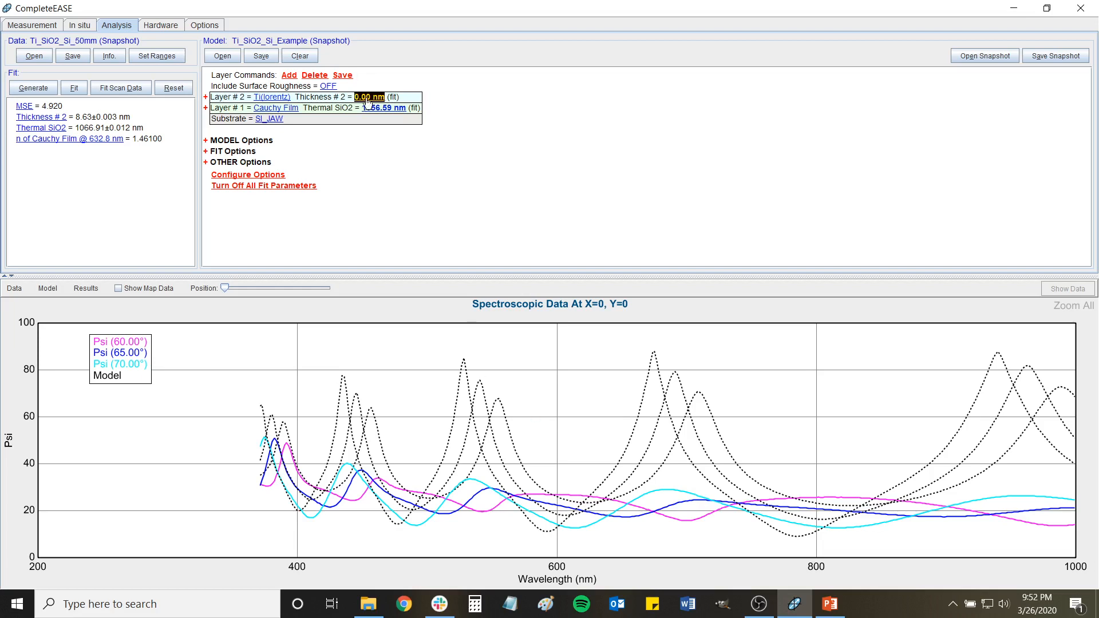
Step the Ti thickness through 2, 5, 7 and 8 nm, then begin entering 8.5 nm.
text(2.00)
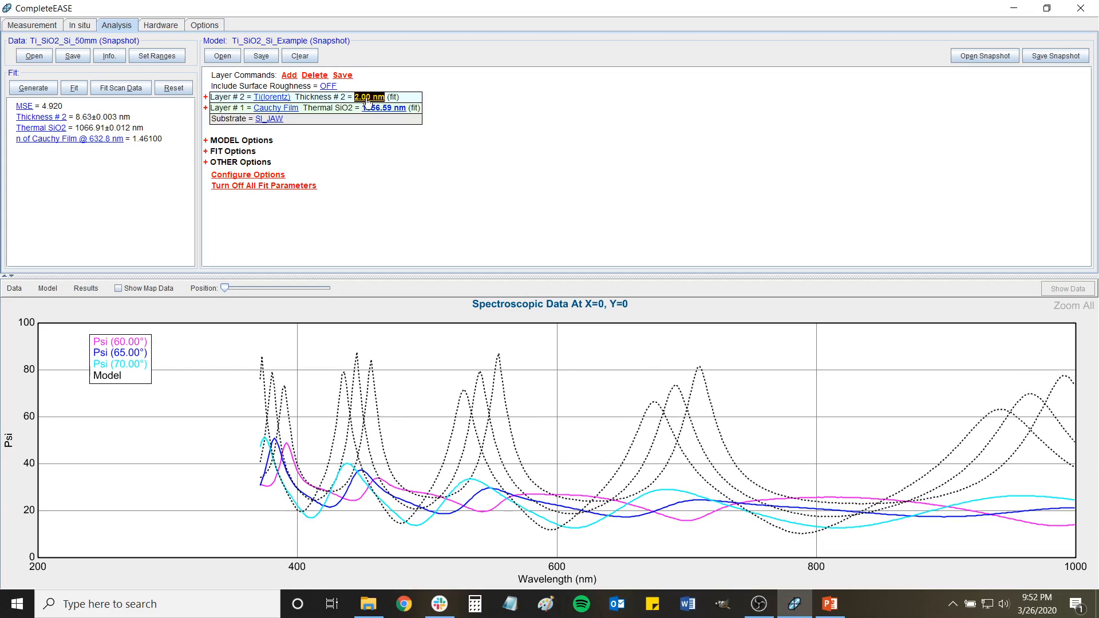
text(5.00)
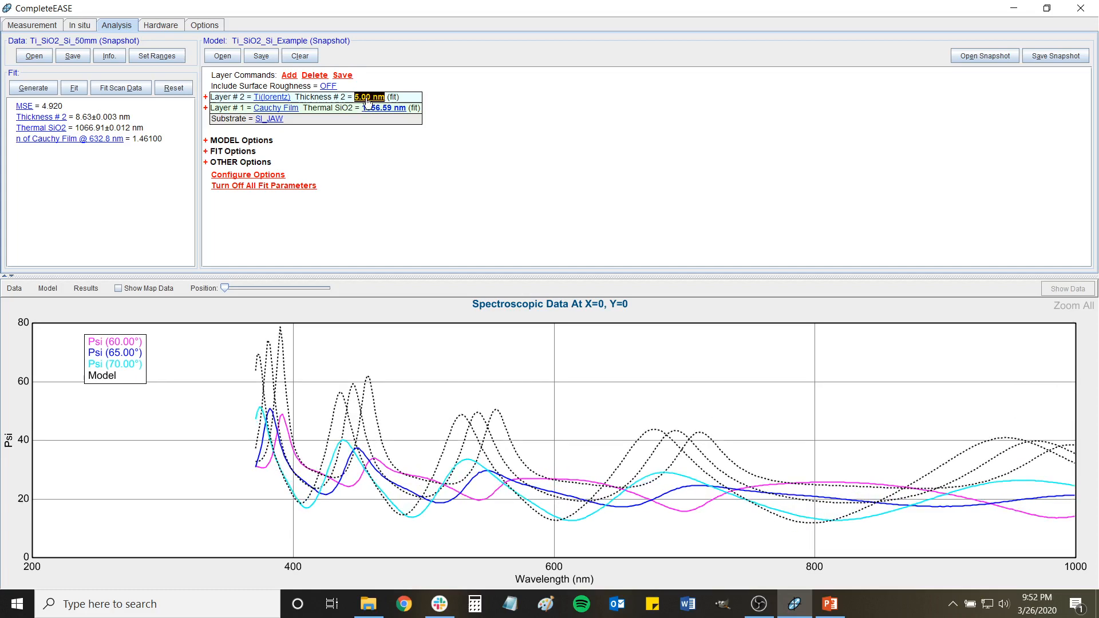
text(7.00)
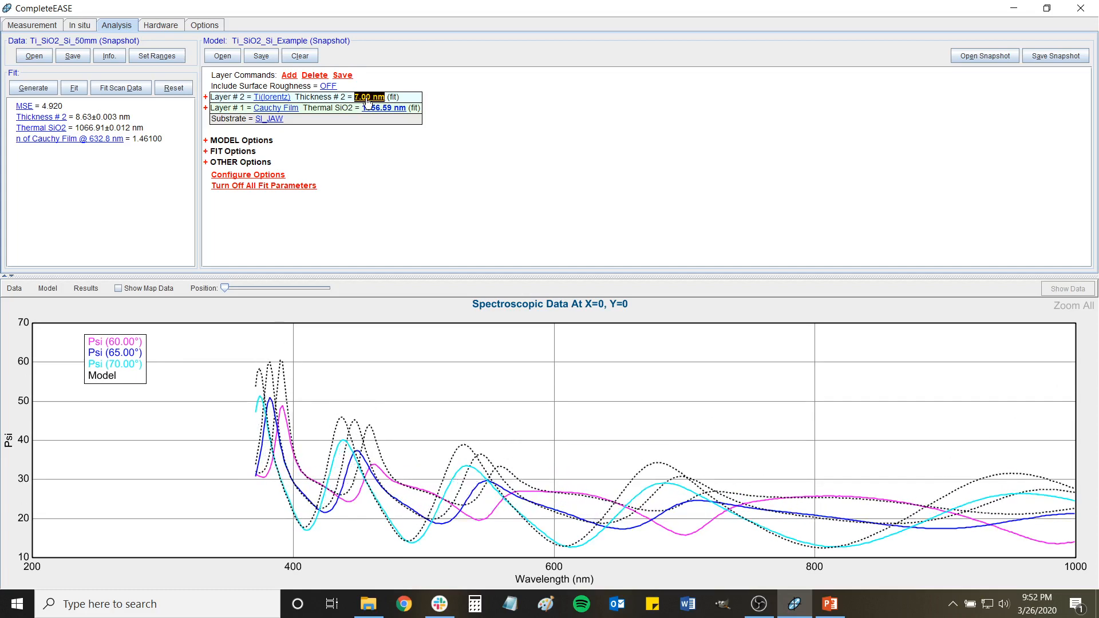
text(8.00)
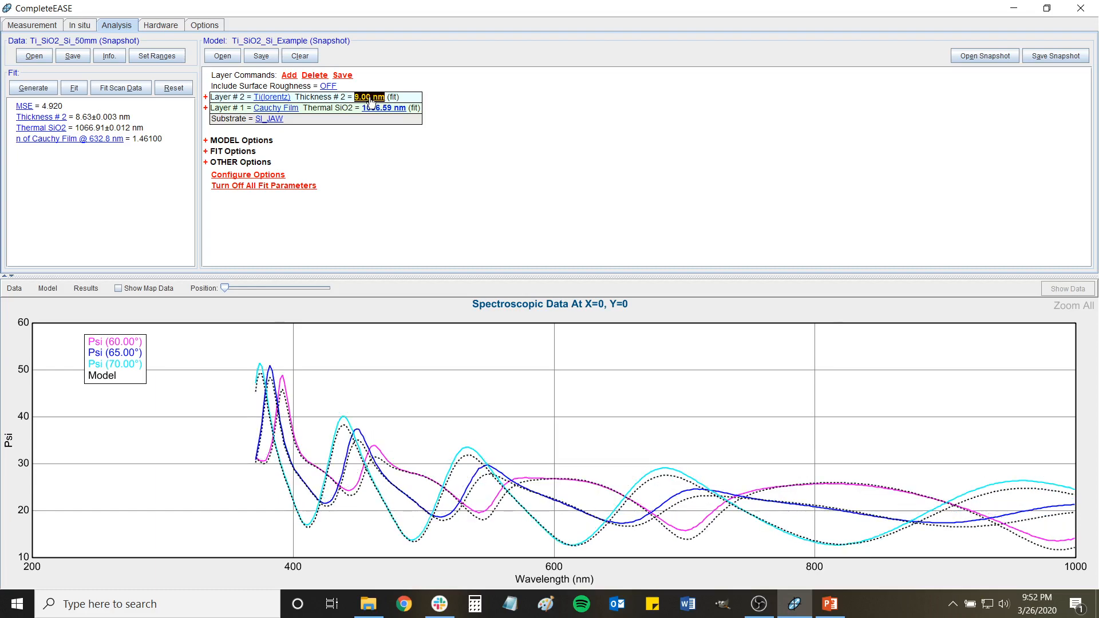
text(8.00)
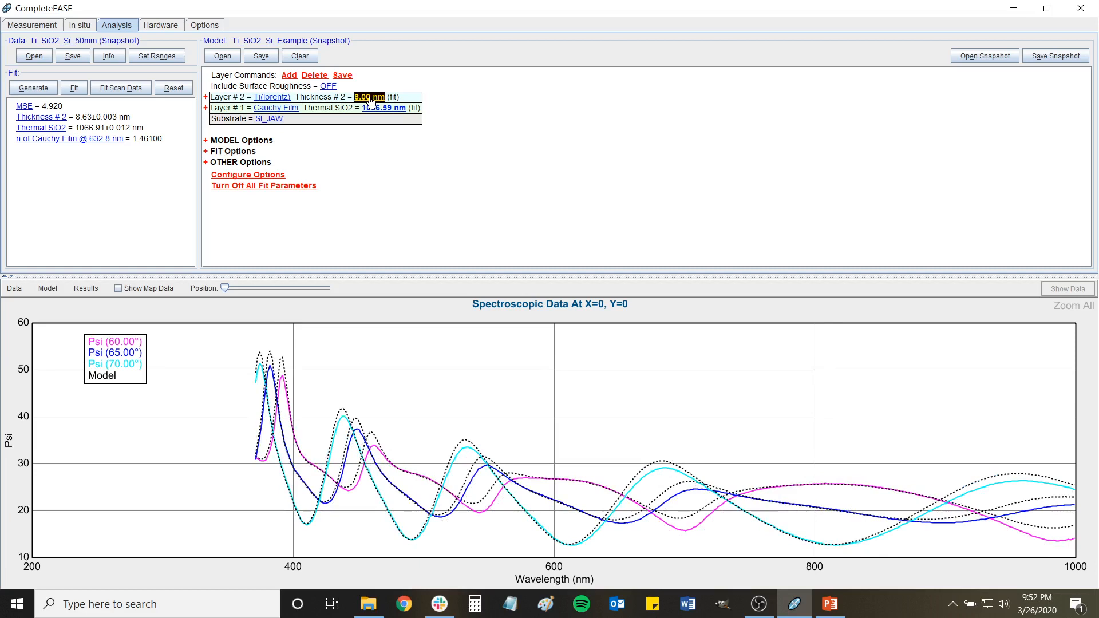
click(363, 97)
text(8.5)
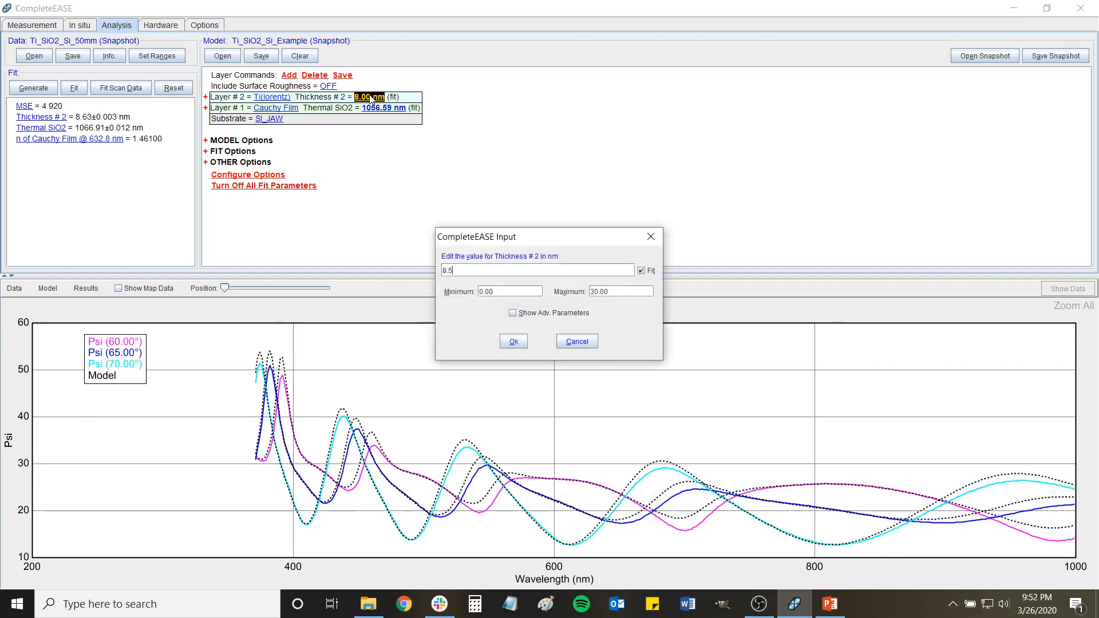
Apply 8.50 nm Ti thickness so model Psi overlays the measured data.
click(514, 341)
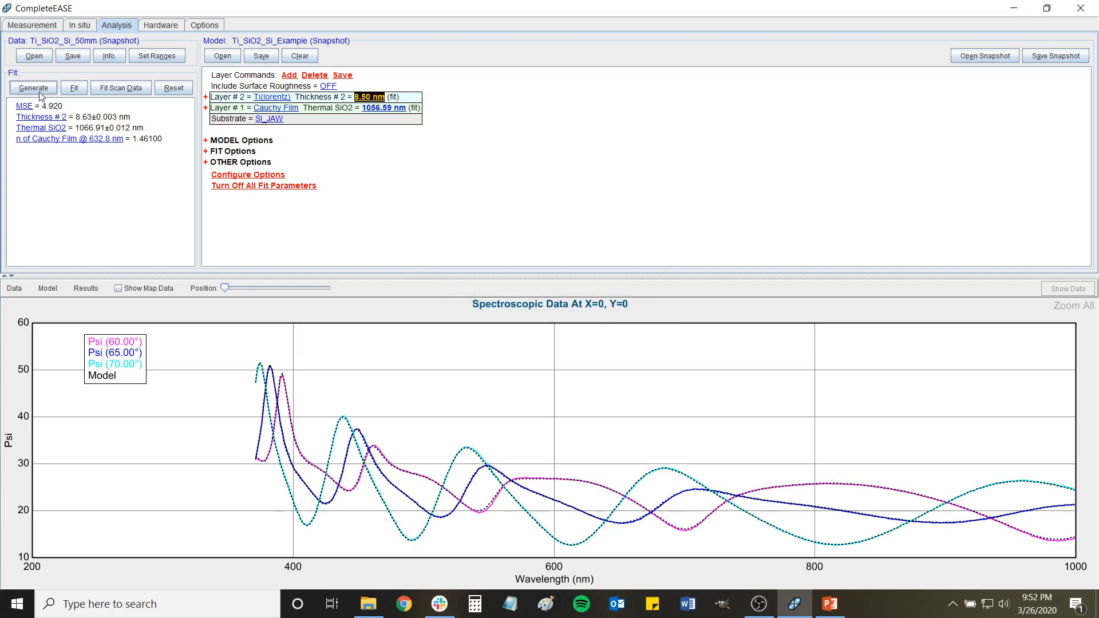
mouse_move(76, 101)
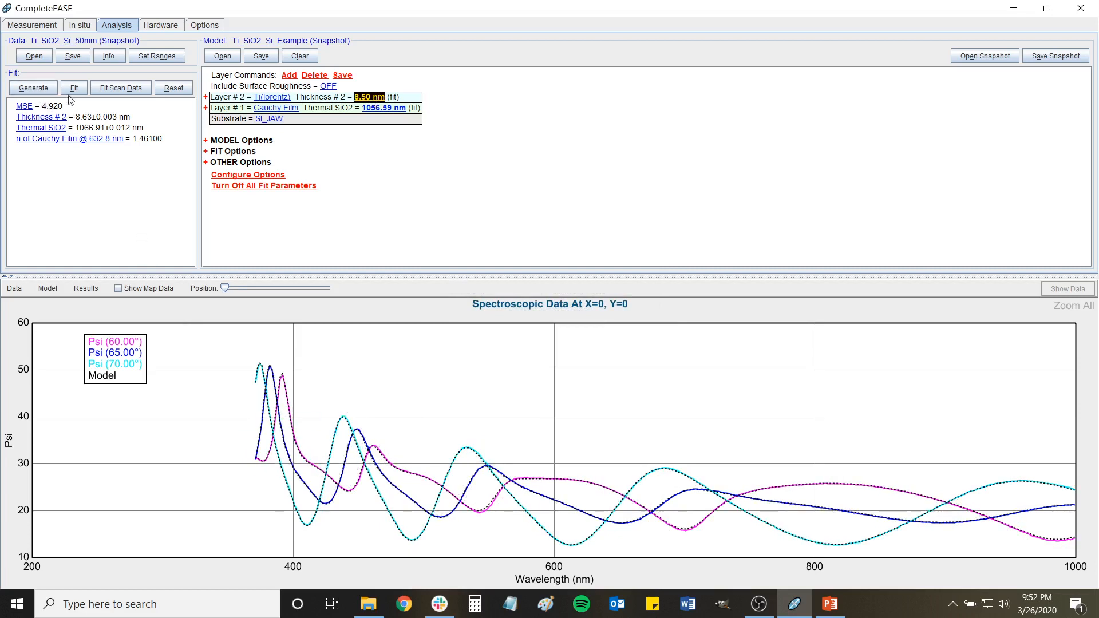
mouse_move(208, 350)
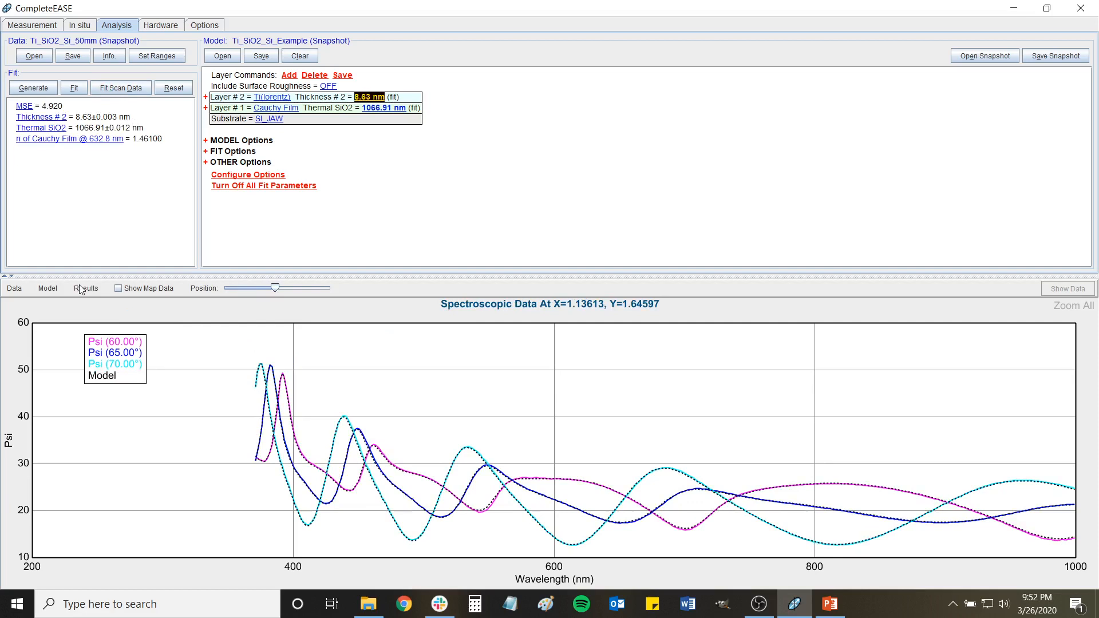
Map Ti thickness (Thickness # 2) across the wafer, then switch the map to Thermal SiO2.
click(118, 288)
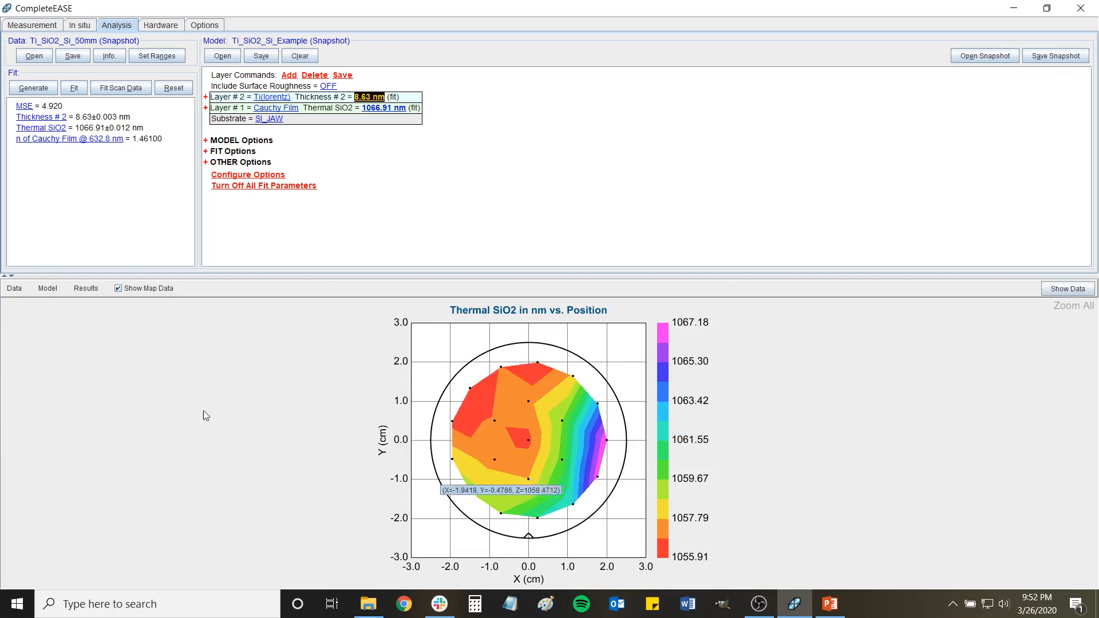
click(86, 288)
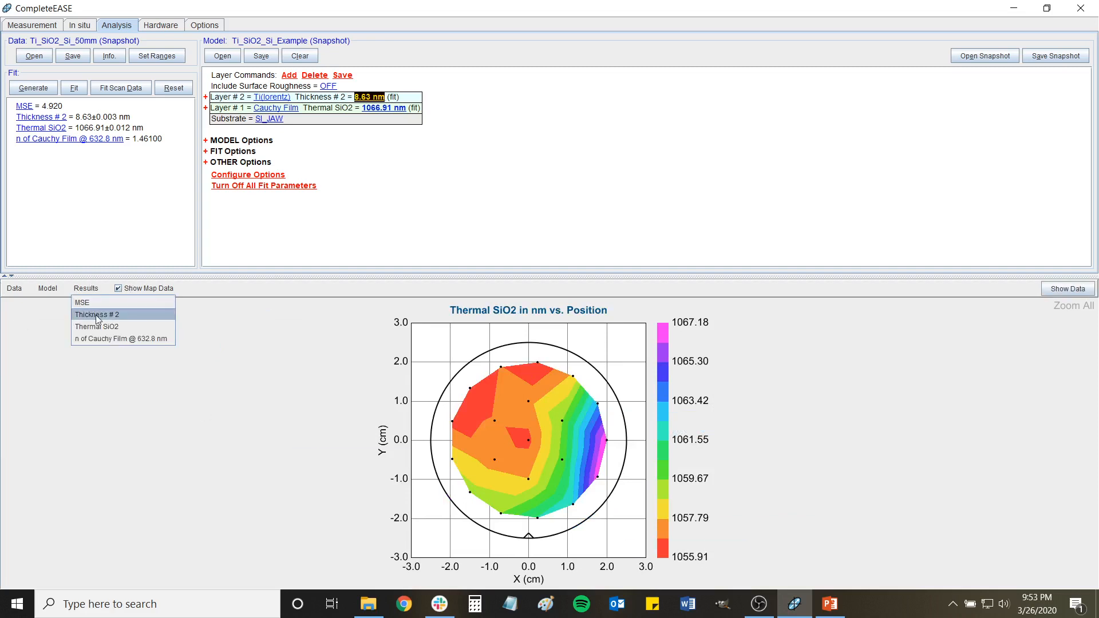
click(97, 315)
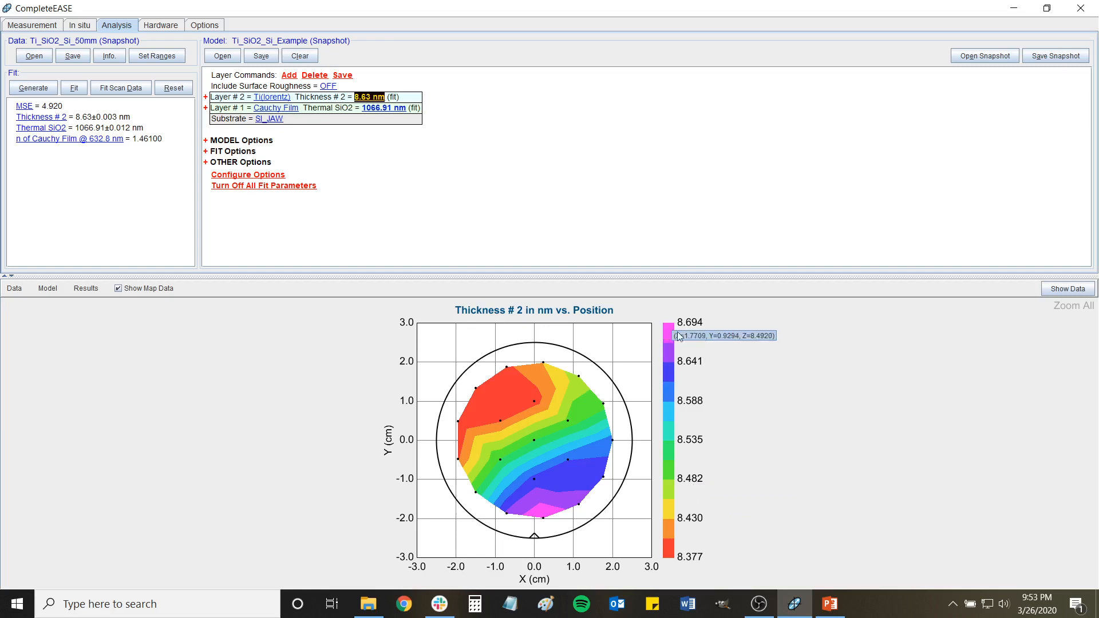
mouse_move(44, 128)
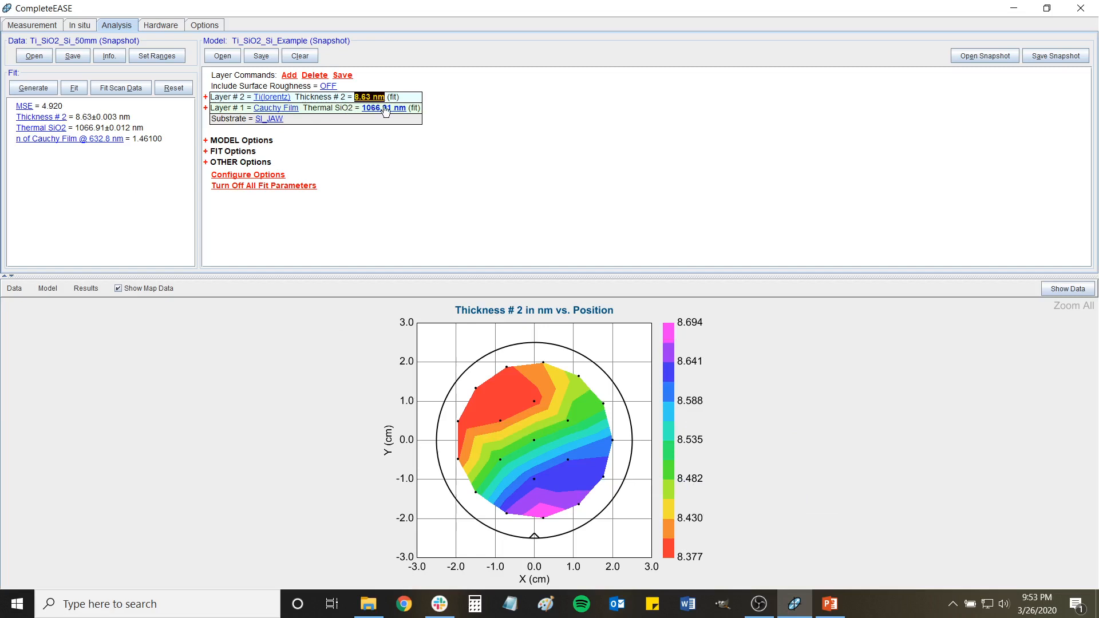
mouse_move(390, 112)
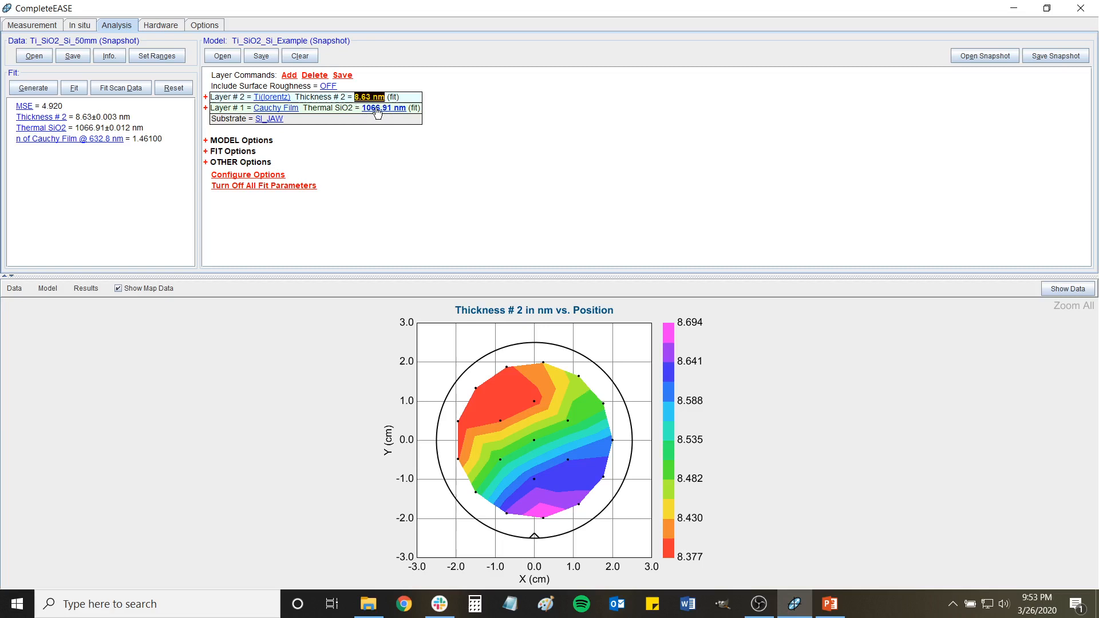
mouse_move(605, 380)
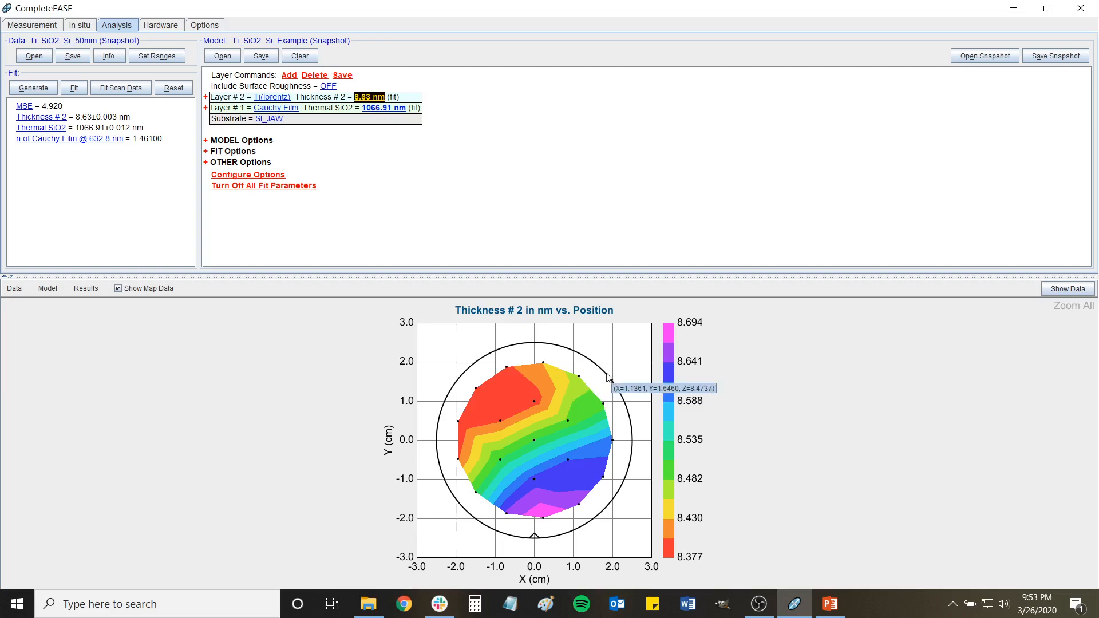
mouse_move(536, 390)
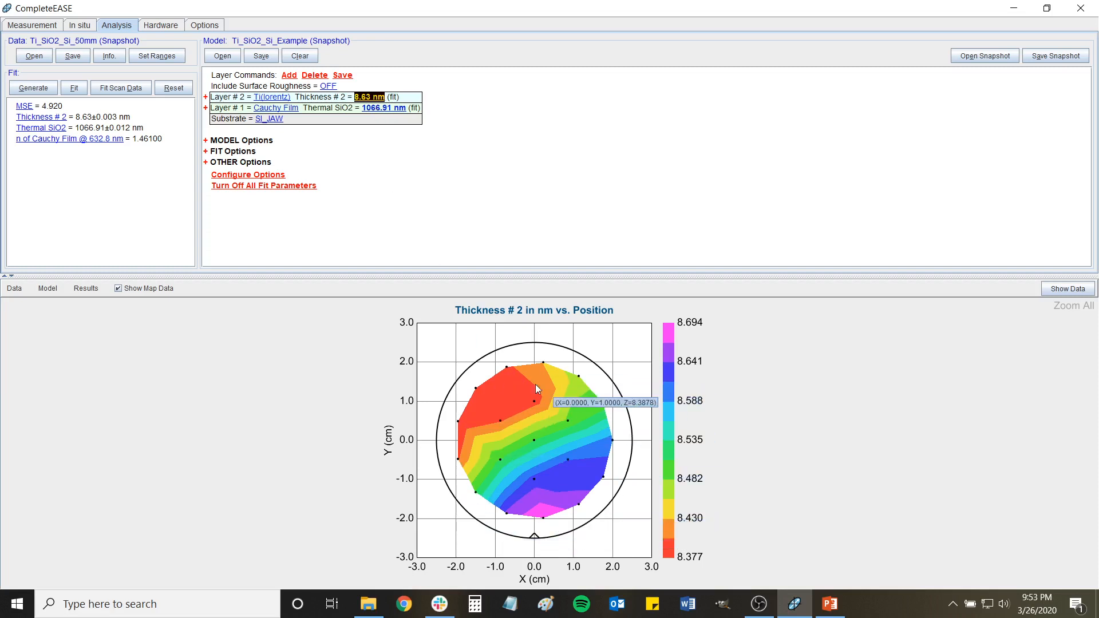
click(85, 289)
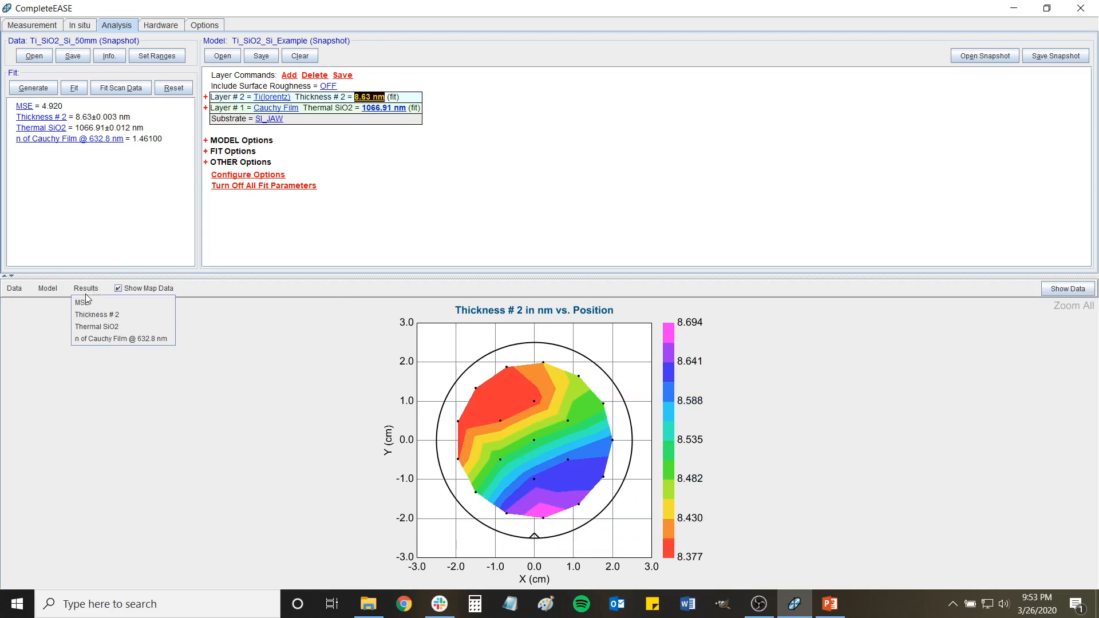
click(96, 327)
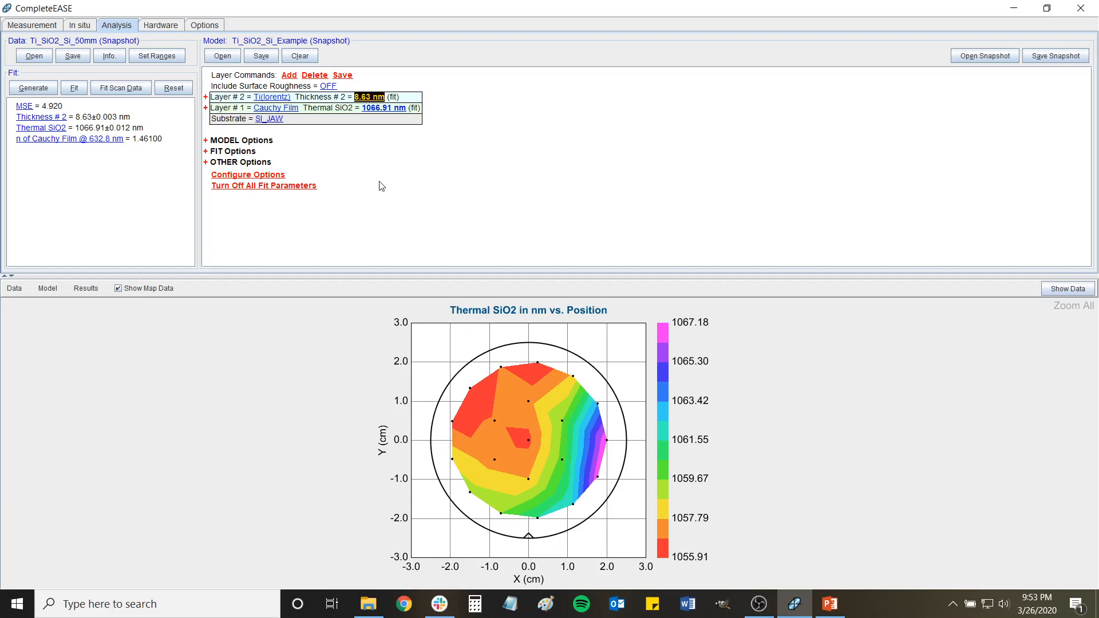
mouse_move(377, 135)
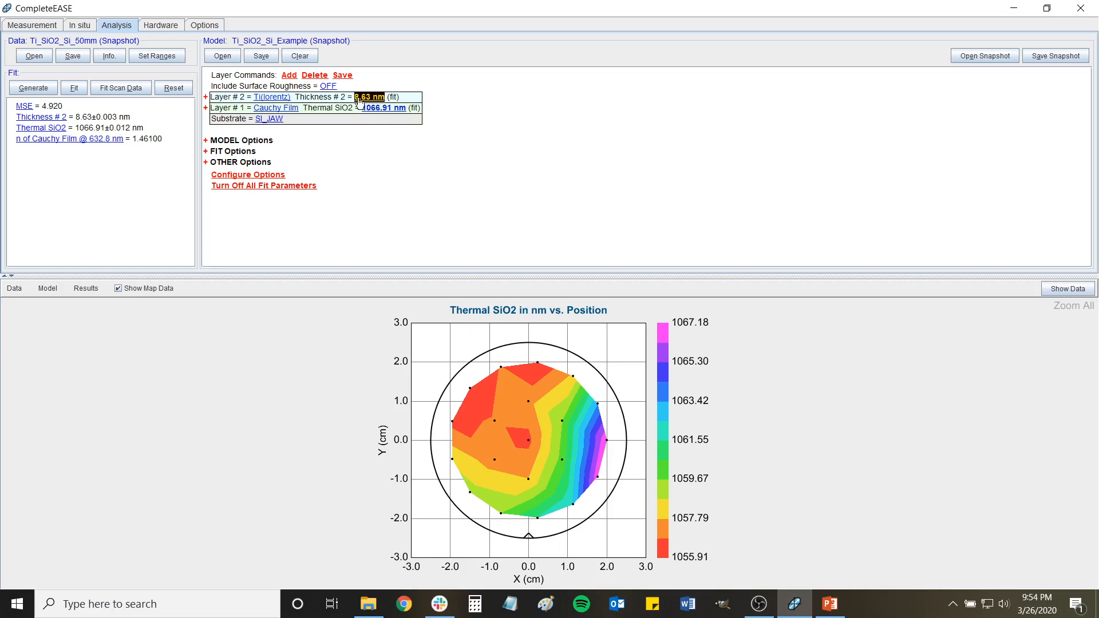
mouse_move(370, 112)
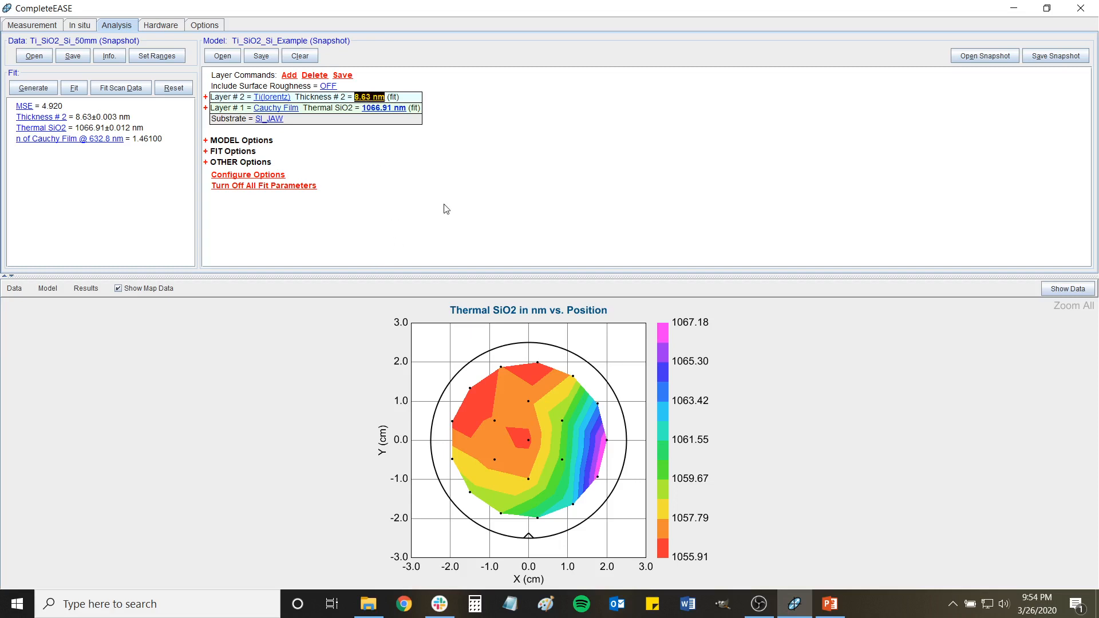
mouse_move(399, 197)
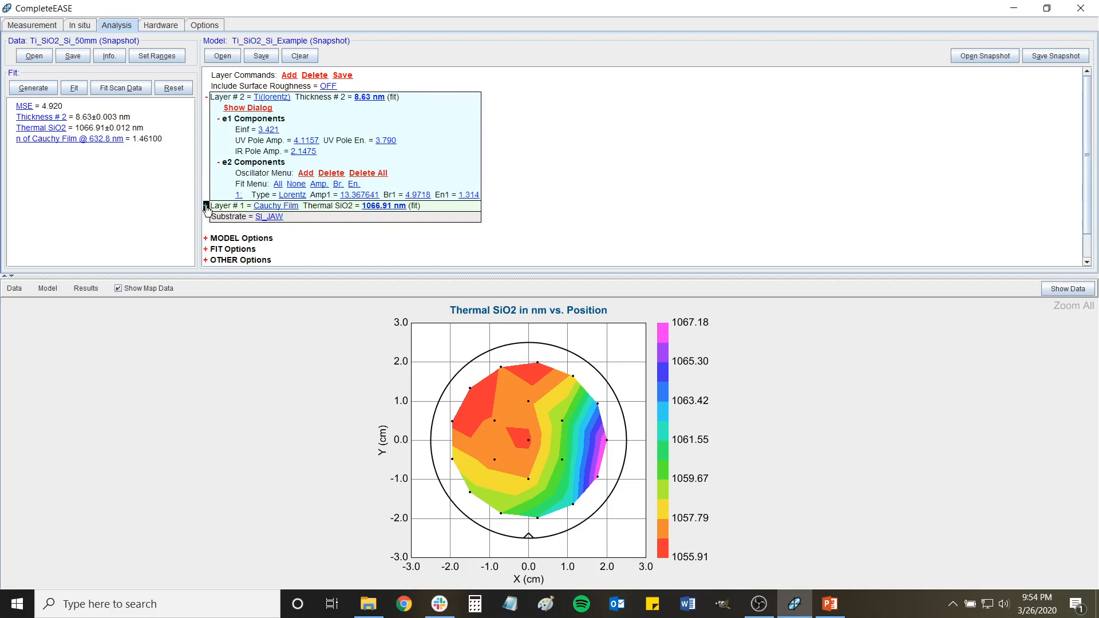
Expand Layer # 1 Cauchy Film to show A 1.451, B 0.00396, C -2.5985E-05.
click(206, 205)
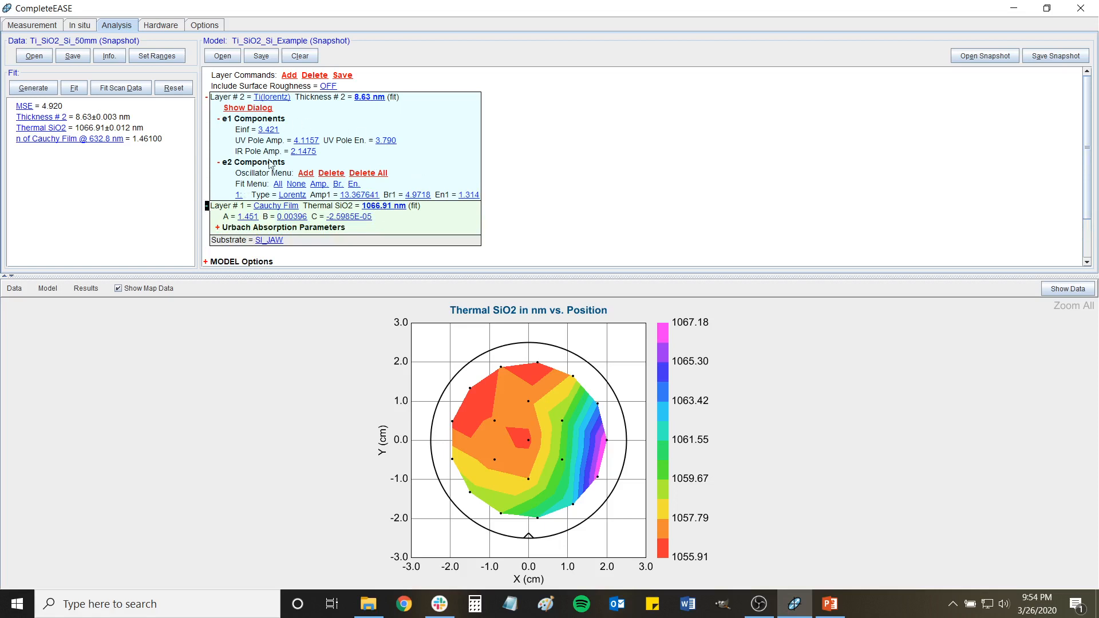
mouse_move(280, 228)
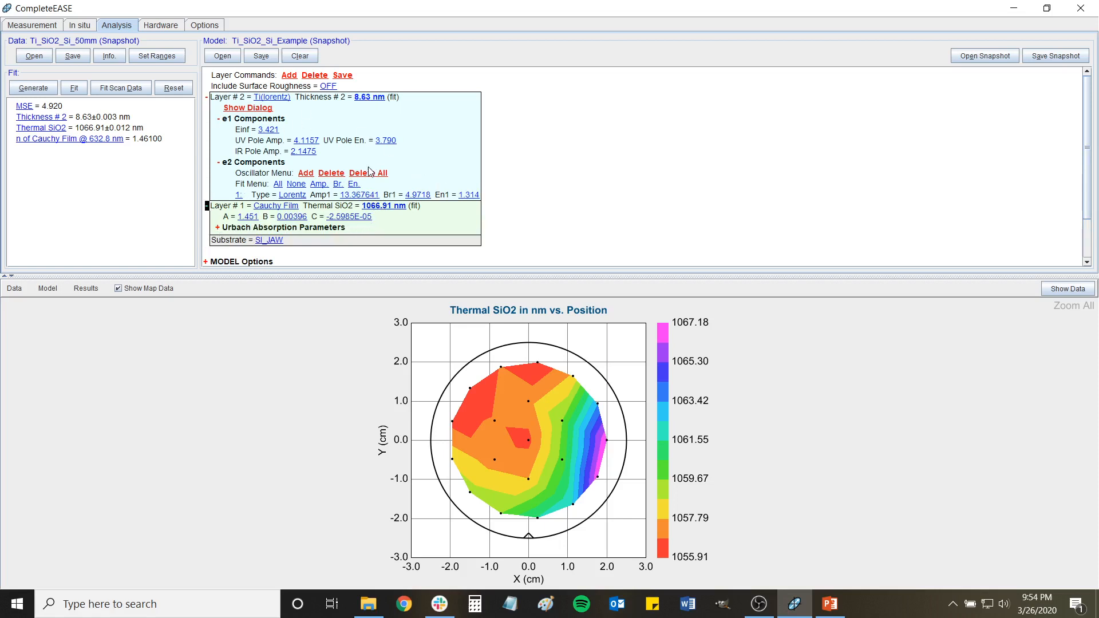
mouse_move(427, 201)
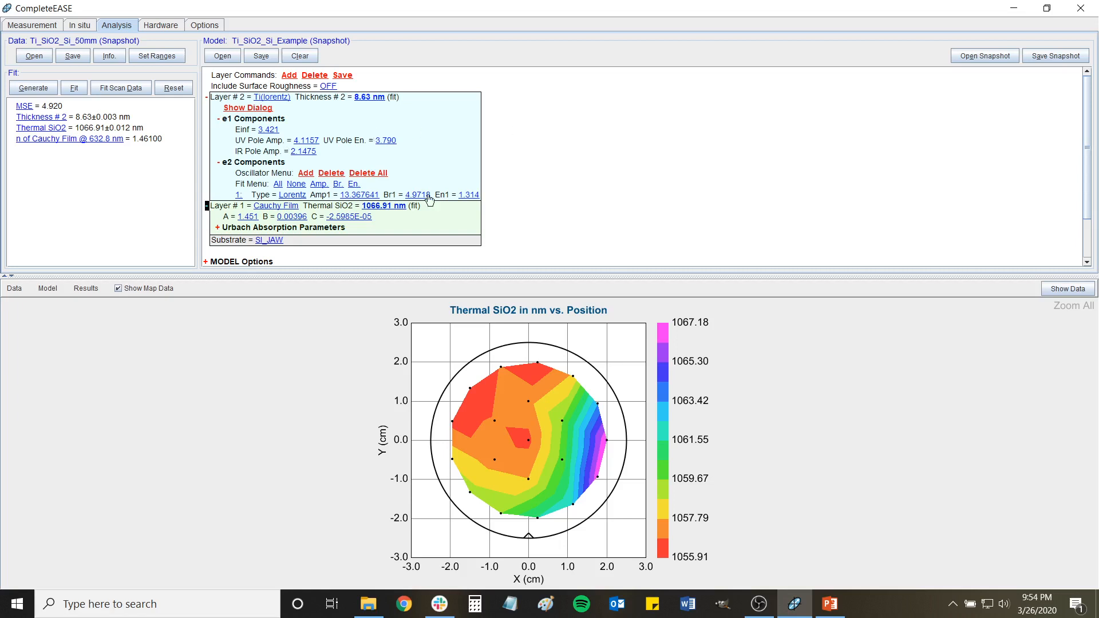
mouse_move(394, 136)
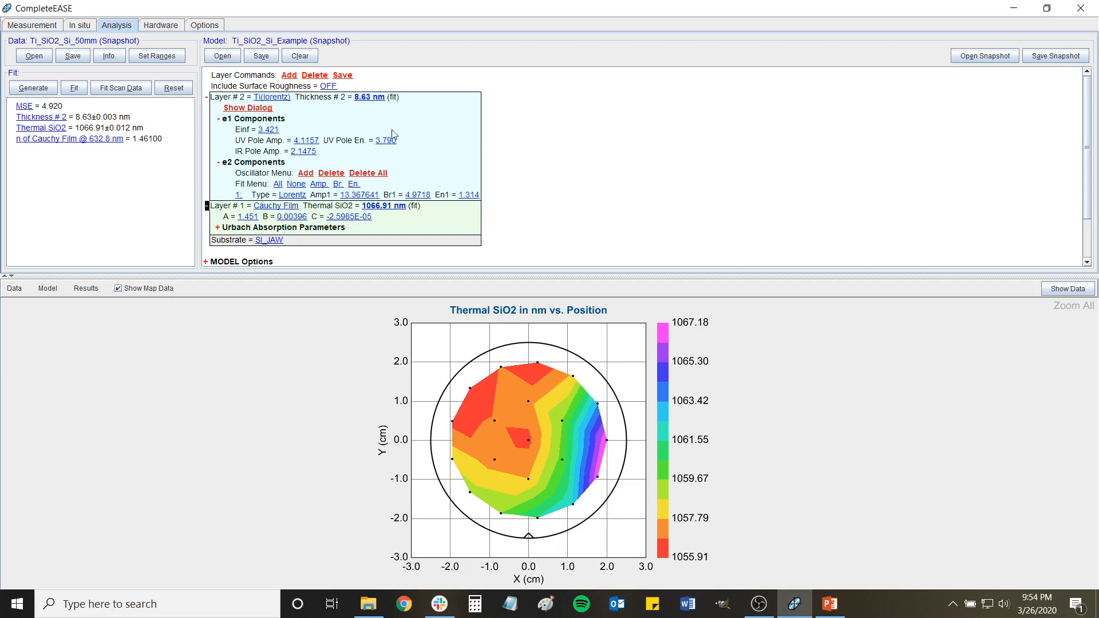
mouse_move(425, 122)
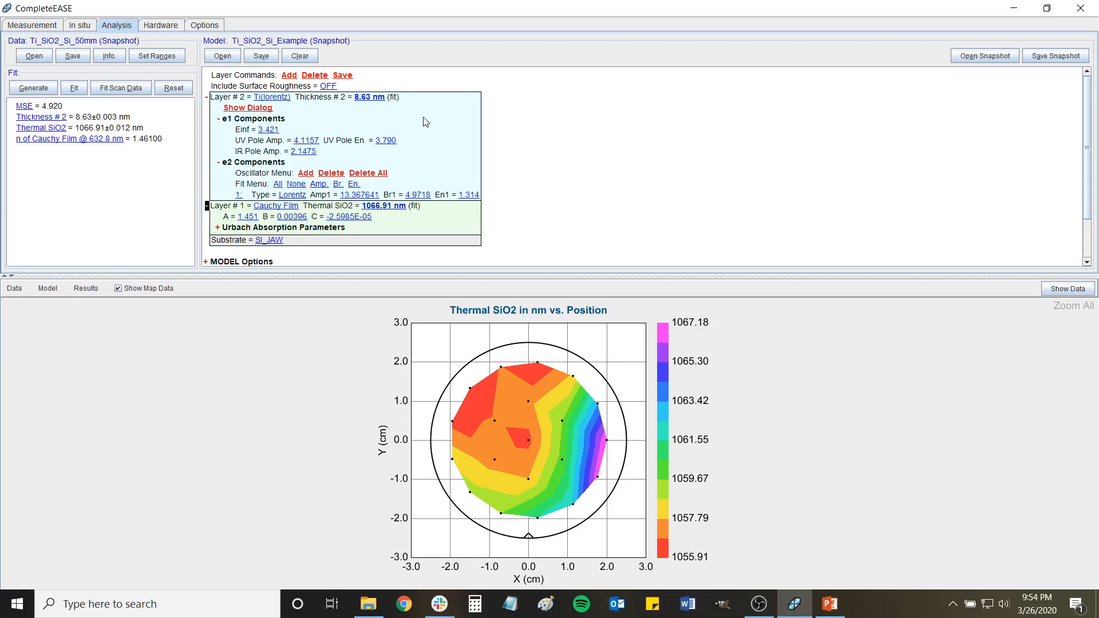
mouse_move(276, 211)
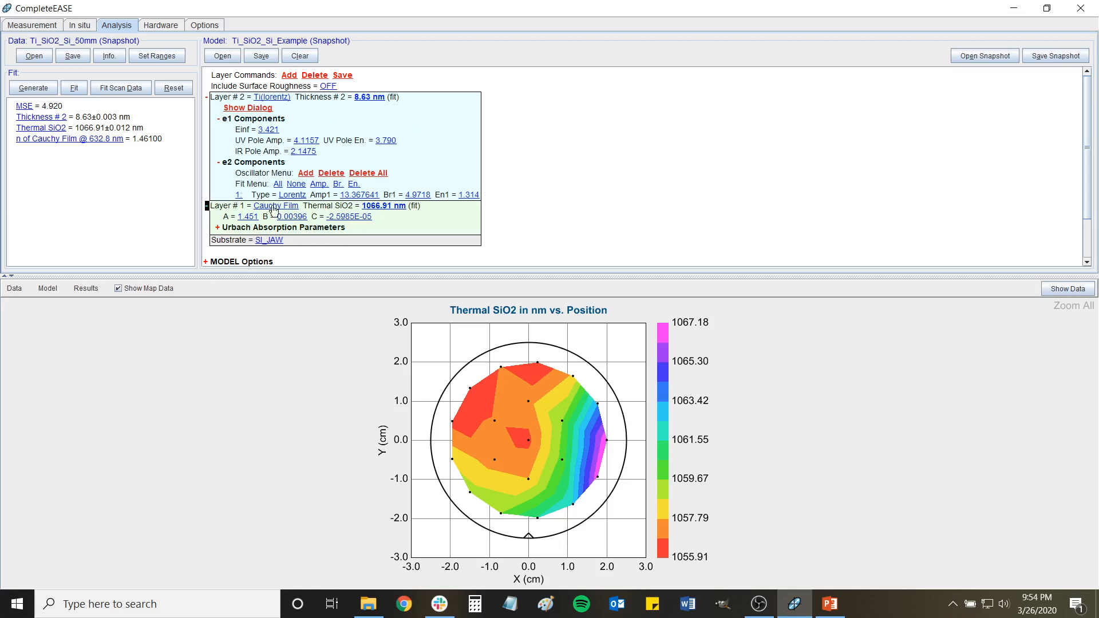
mouse_move(469, 390)
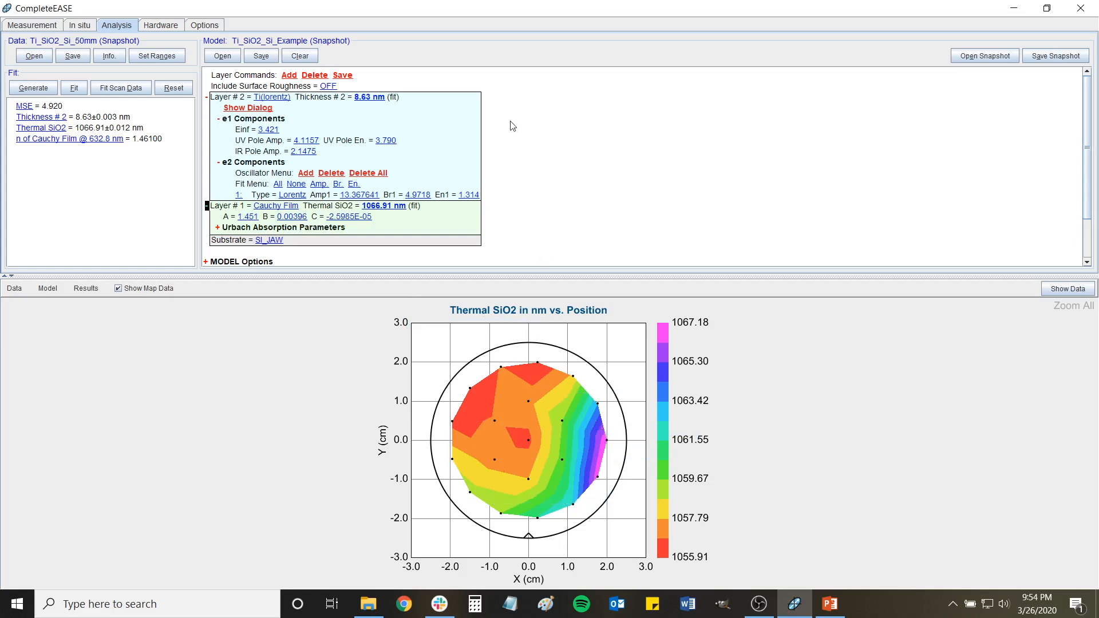
mouse_move(265, 110)
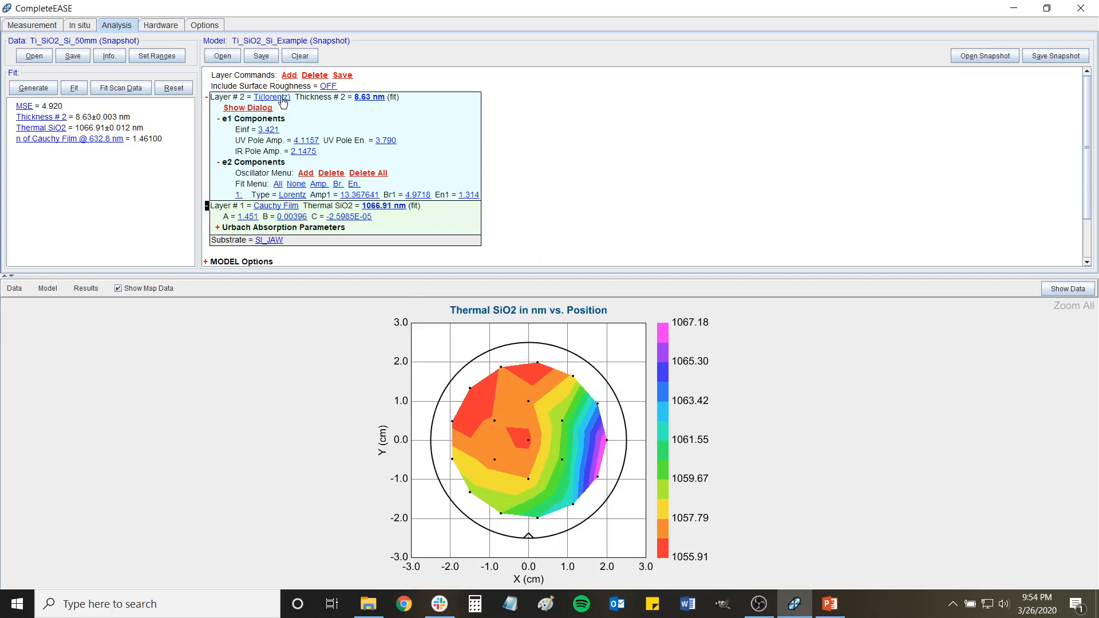
mouse_move(338, 119)
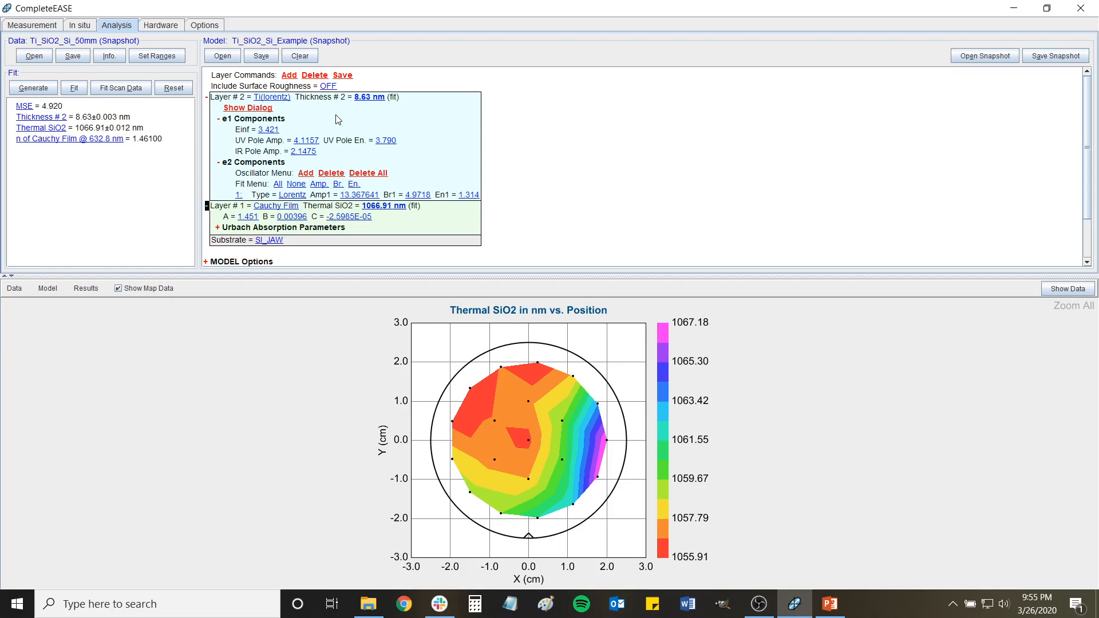
mouse_move(362, 98)
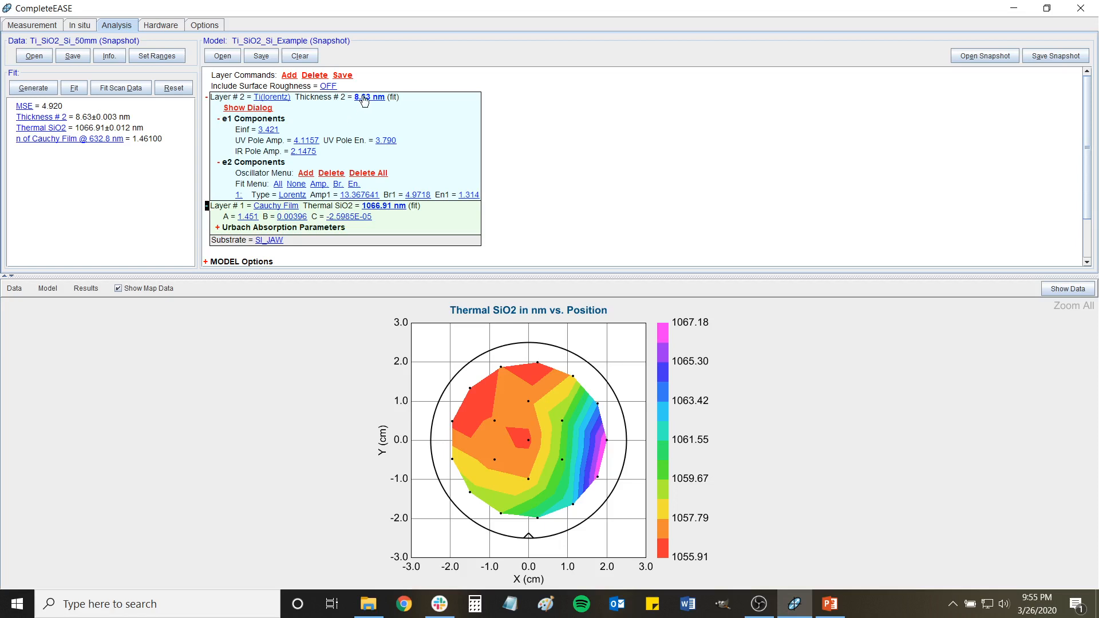
mouse_move(409, 288)
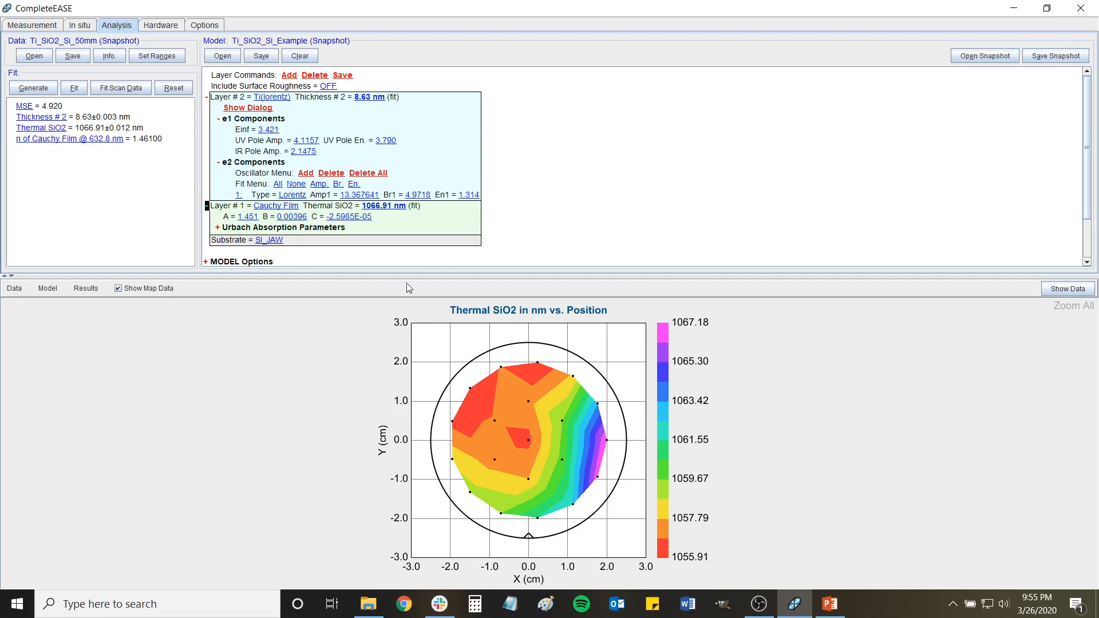
mouse_move(440, 230)
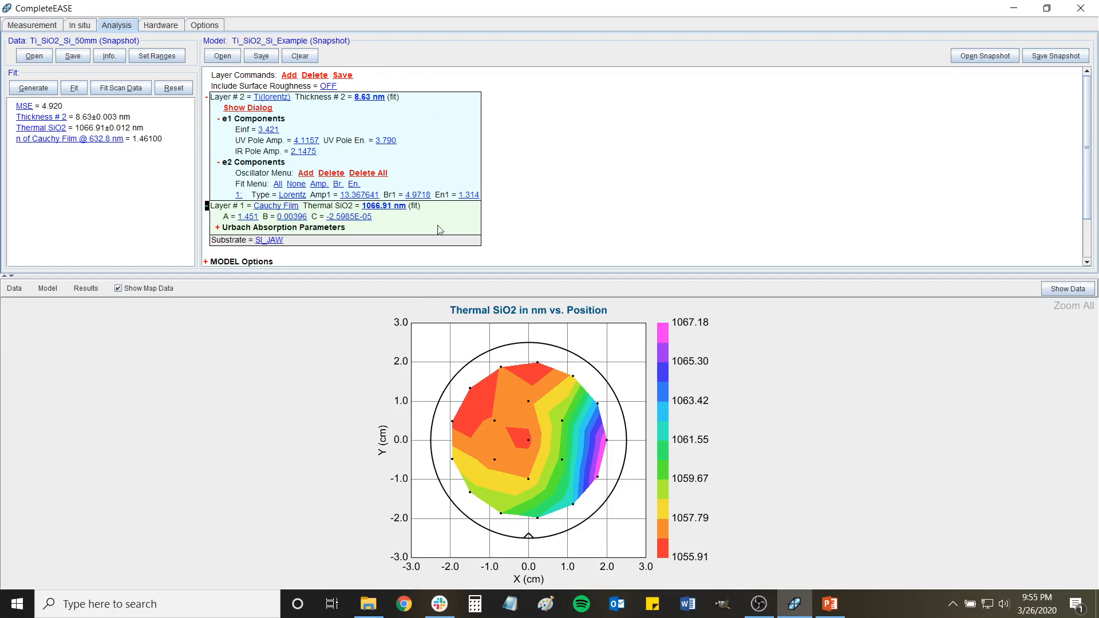
mouse_move(527, 192)
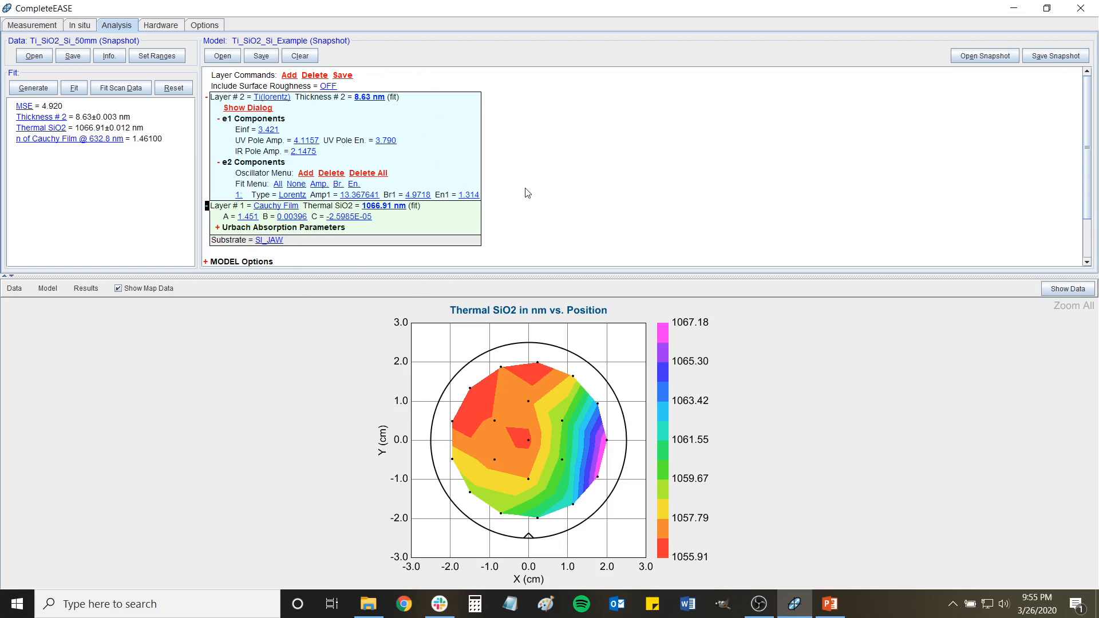